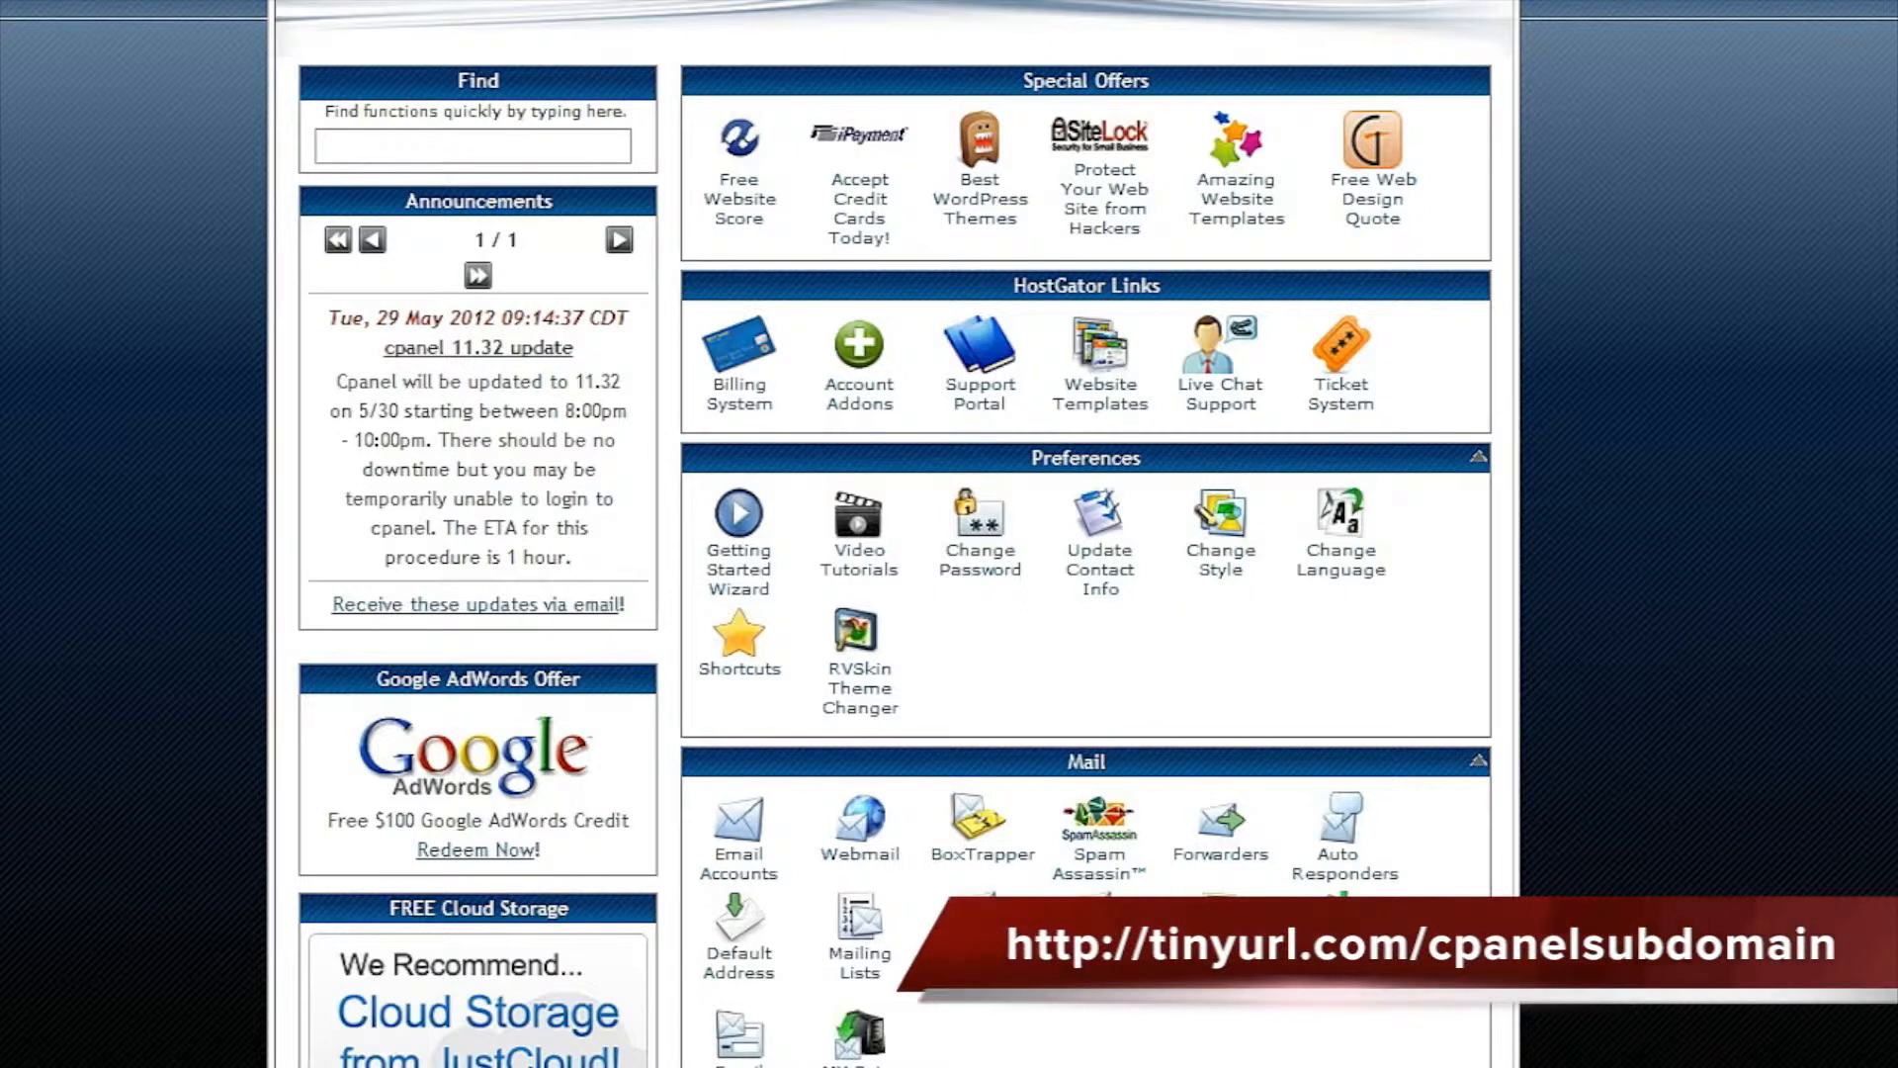
mouse_move(1799, 494)
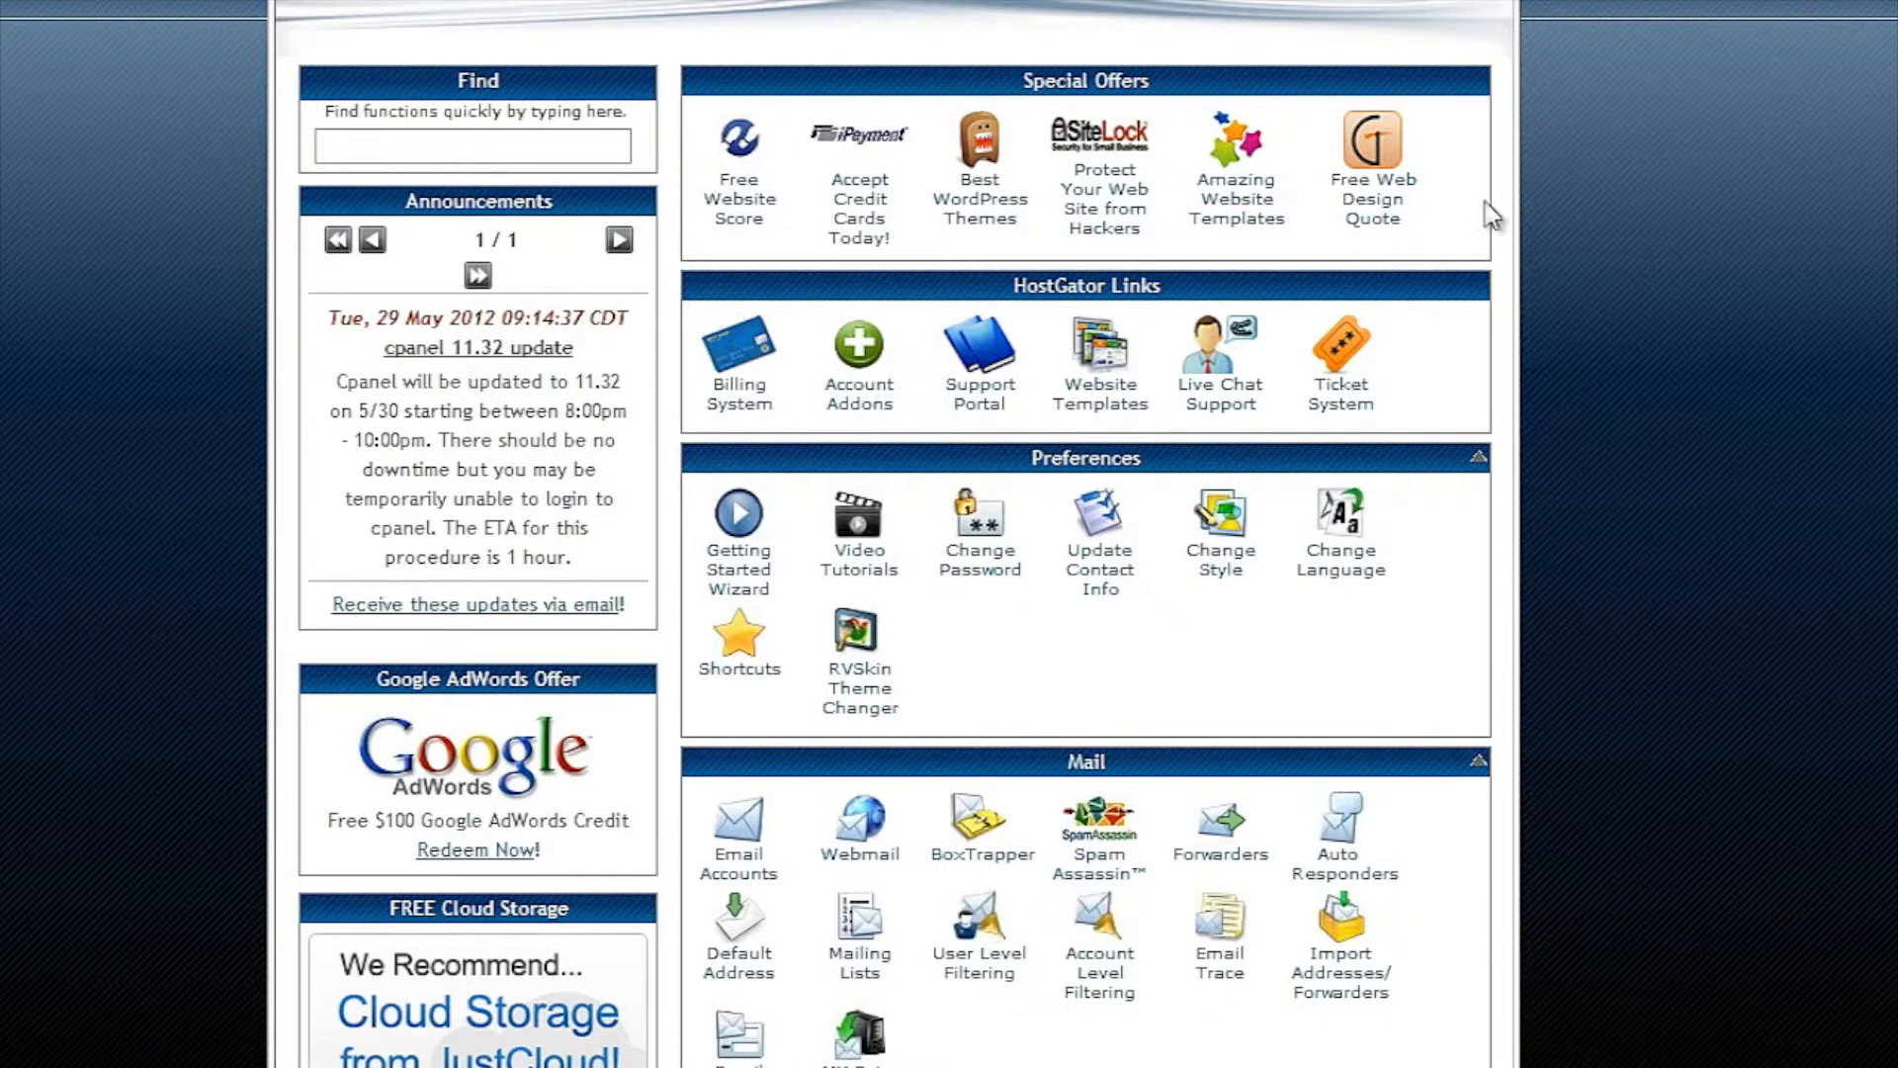
Step: Go to Subdomains from the Domains section of the cPanel home page
scroll("down", 3)
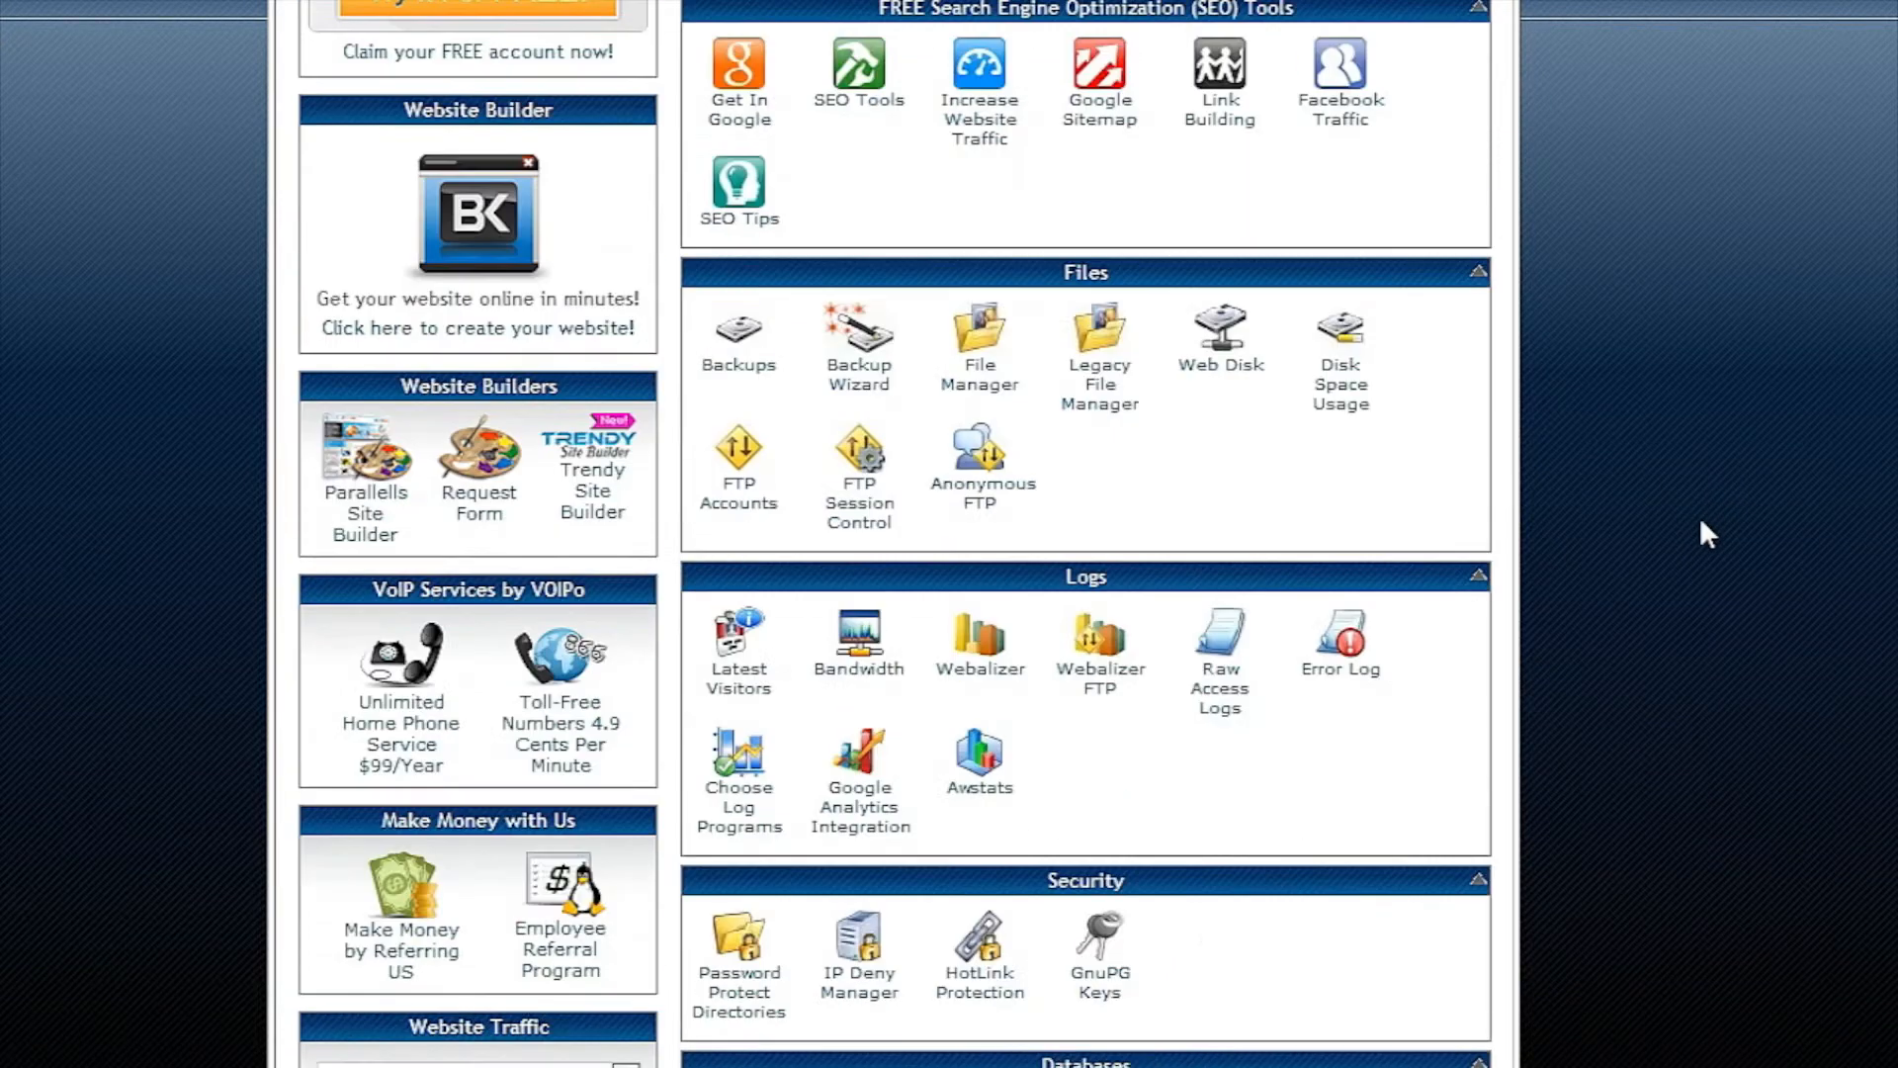
scroll("down", 3)
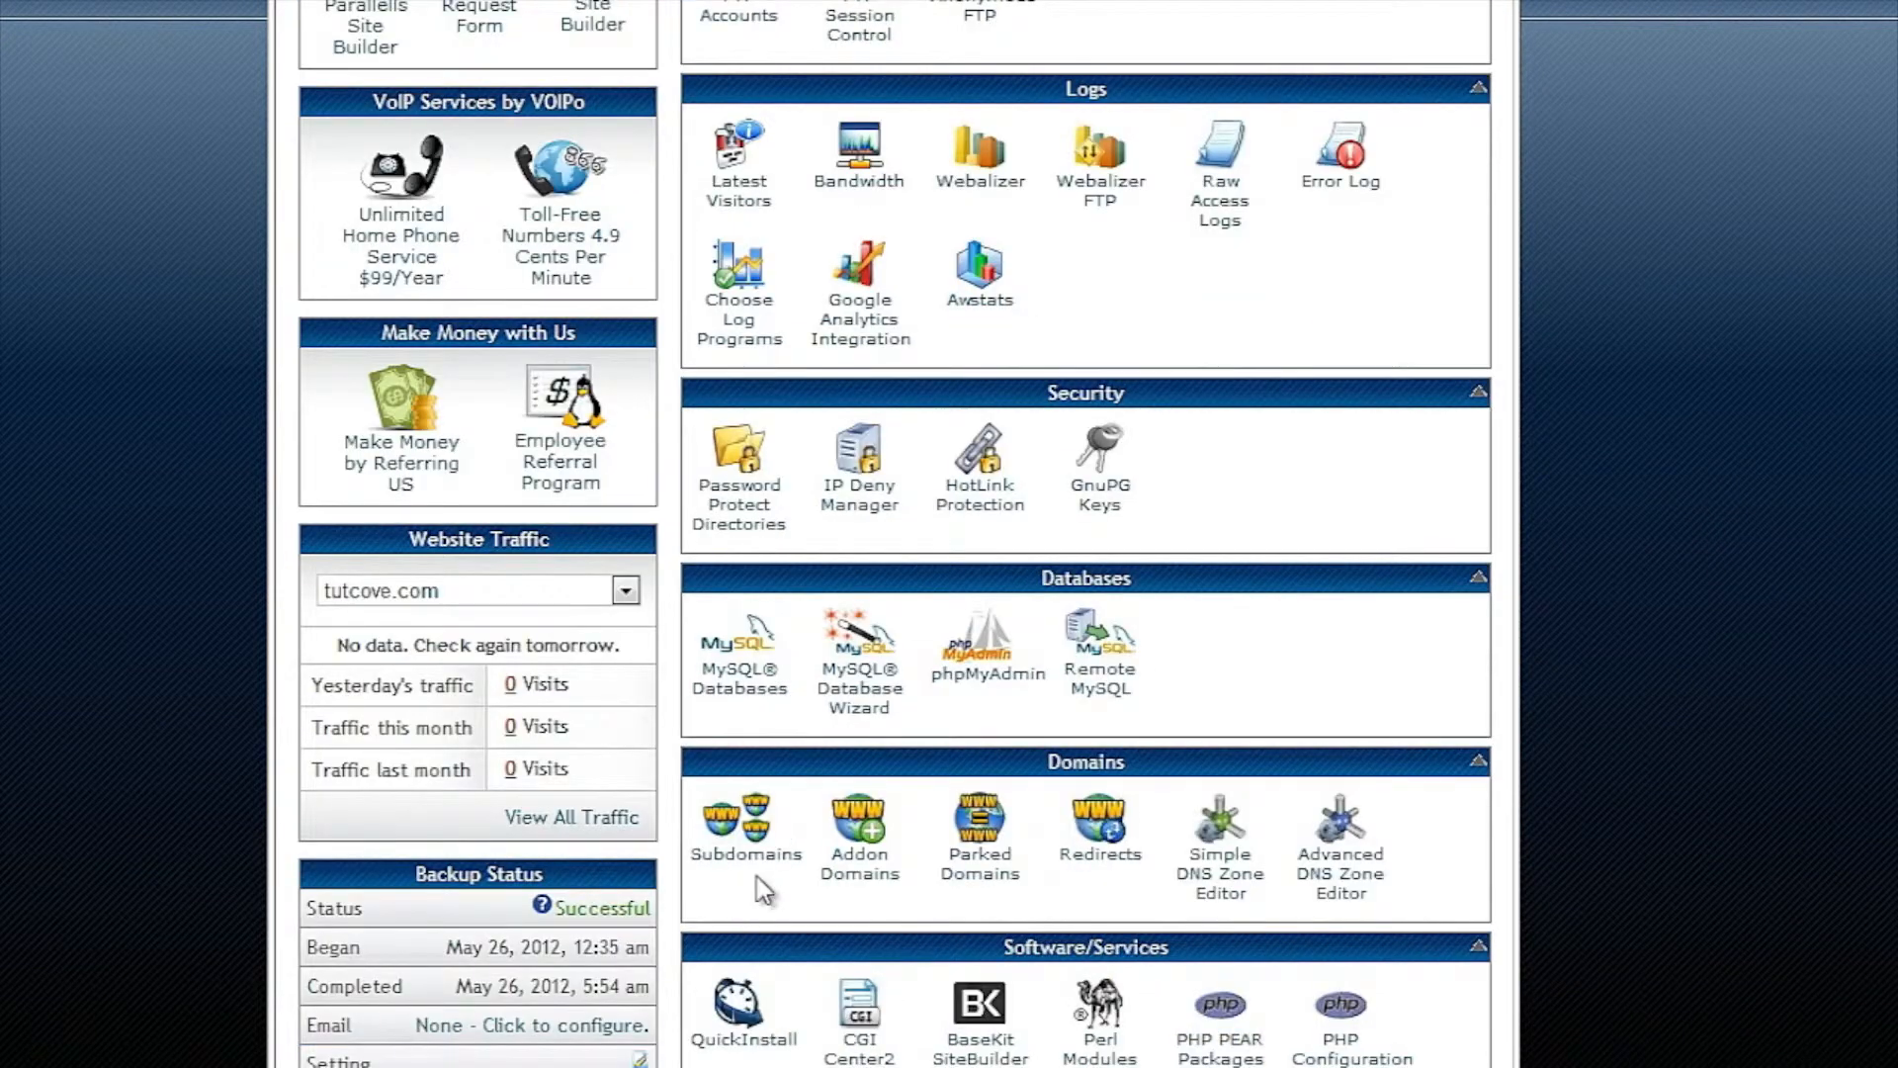
left_click(745, 817)
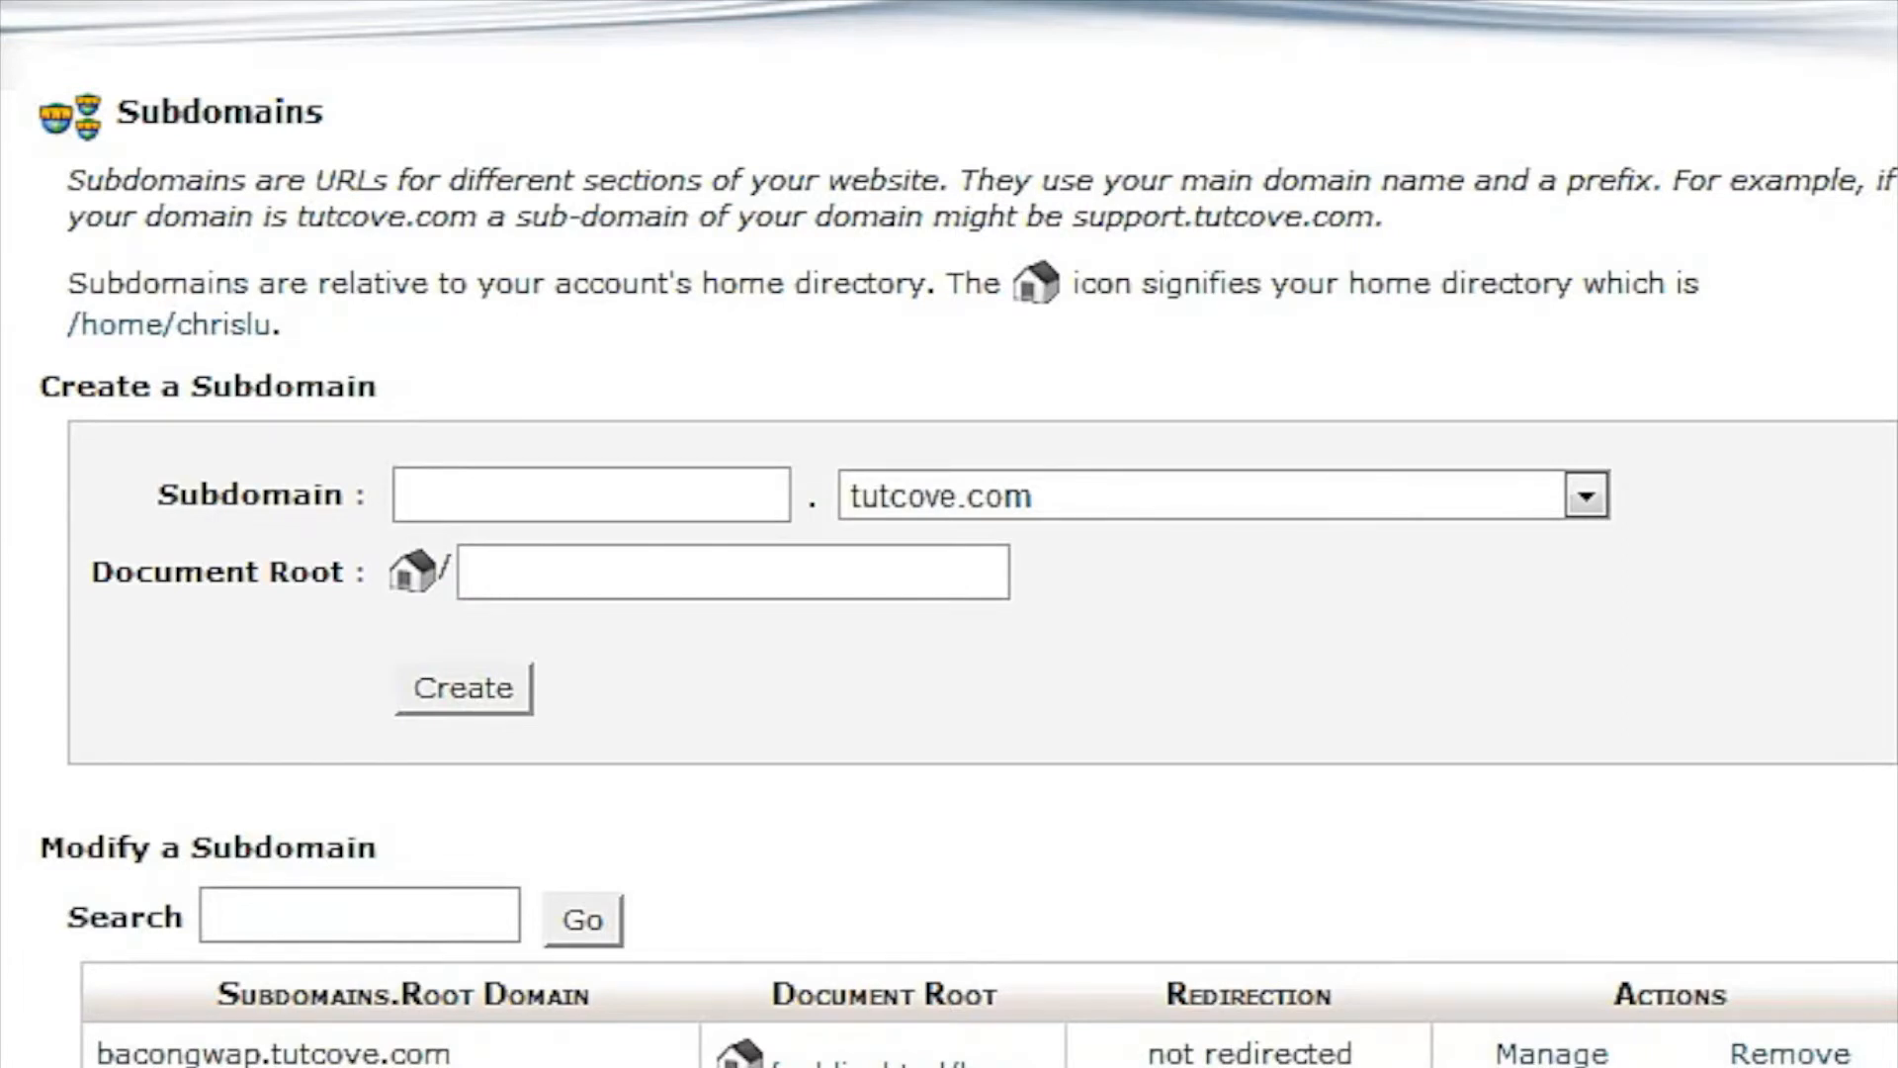
mouse_move(758, 382)
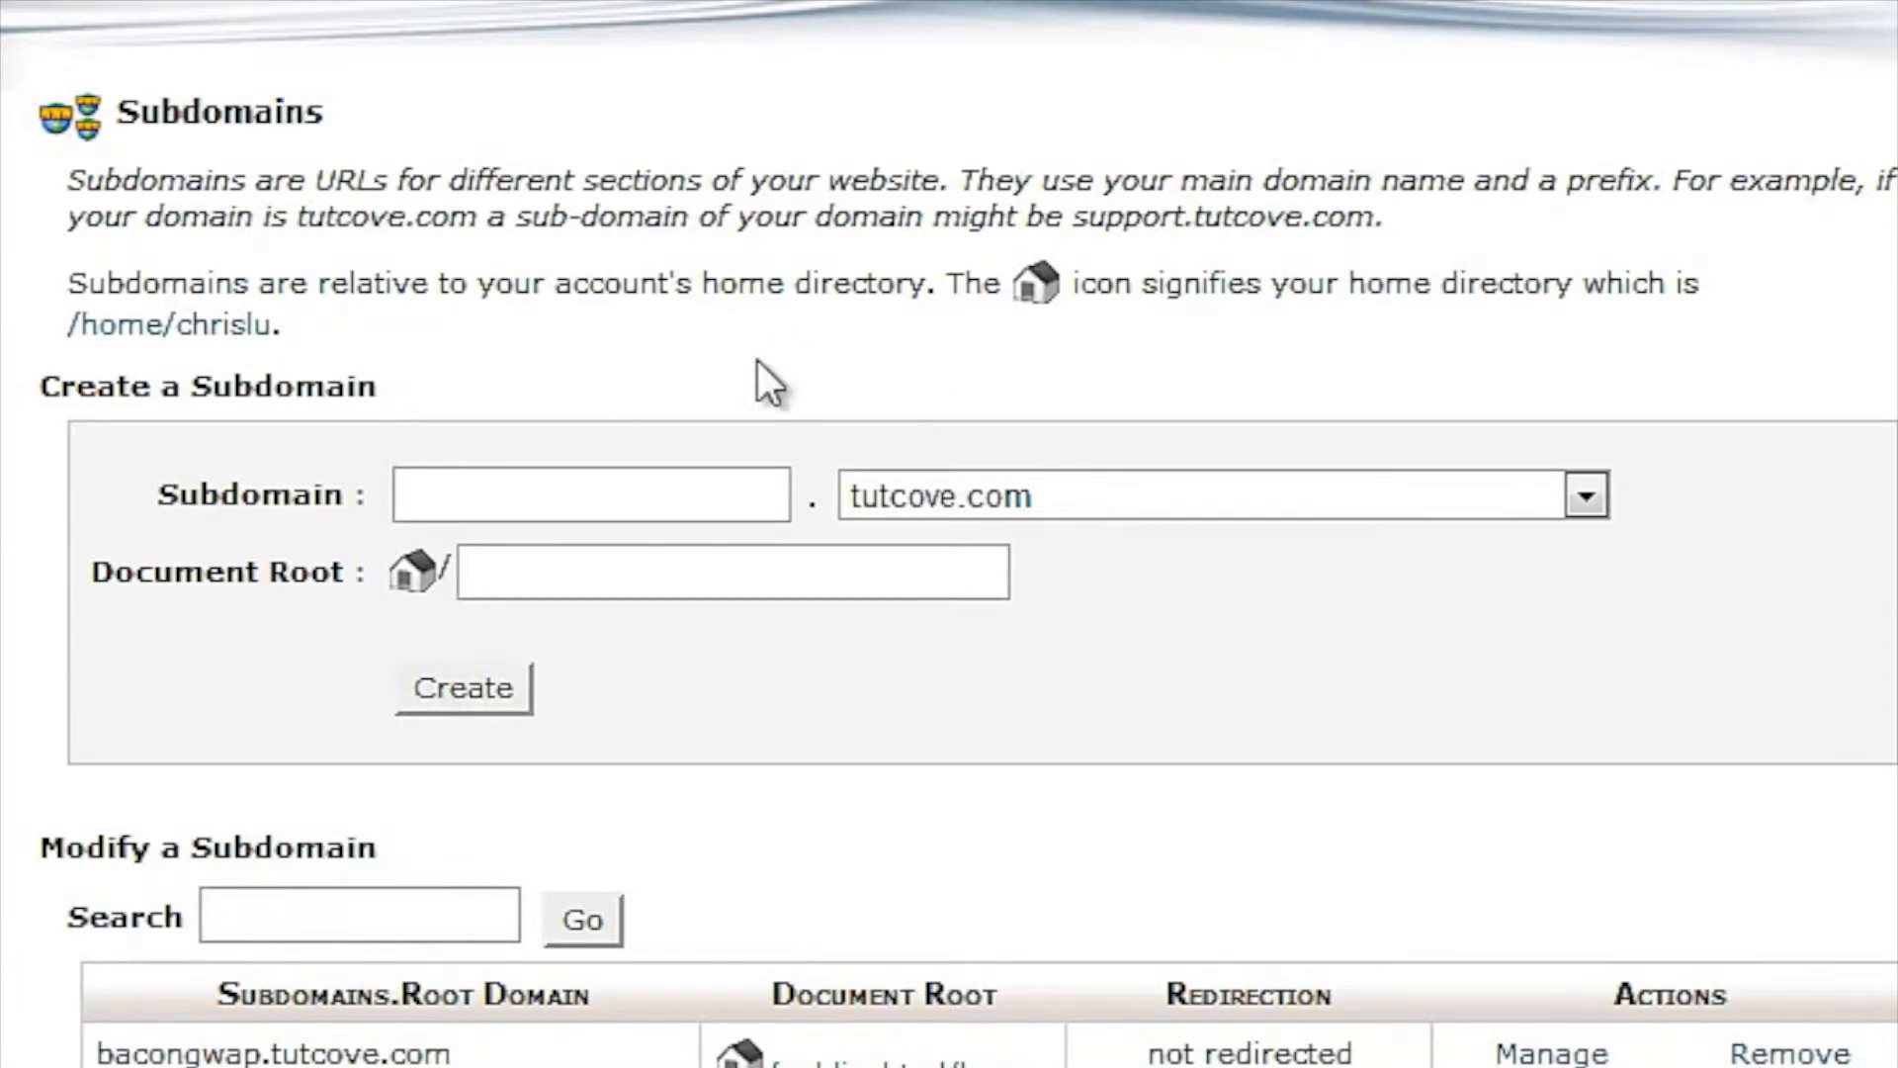
Step: Choose grandia2.com as the parent domain in the subdomain form
left_click(591, 494)
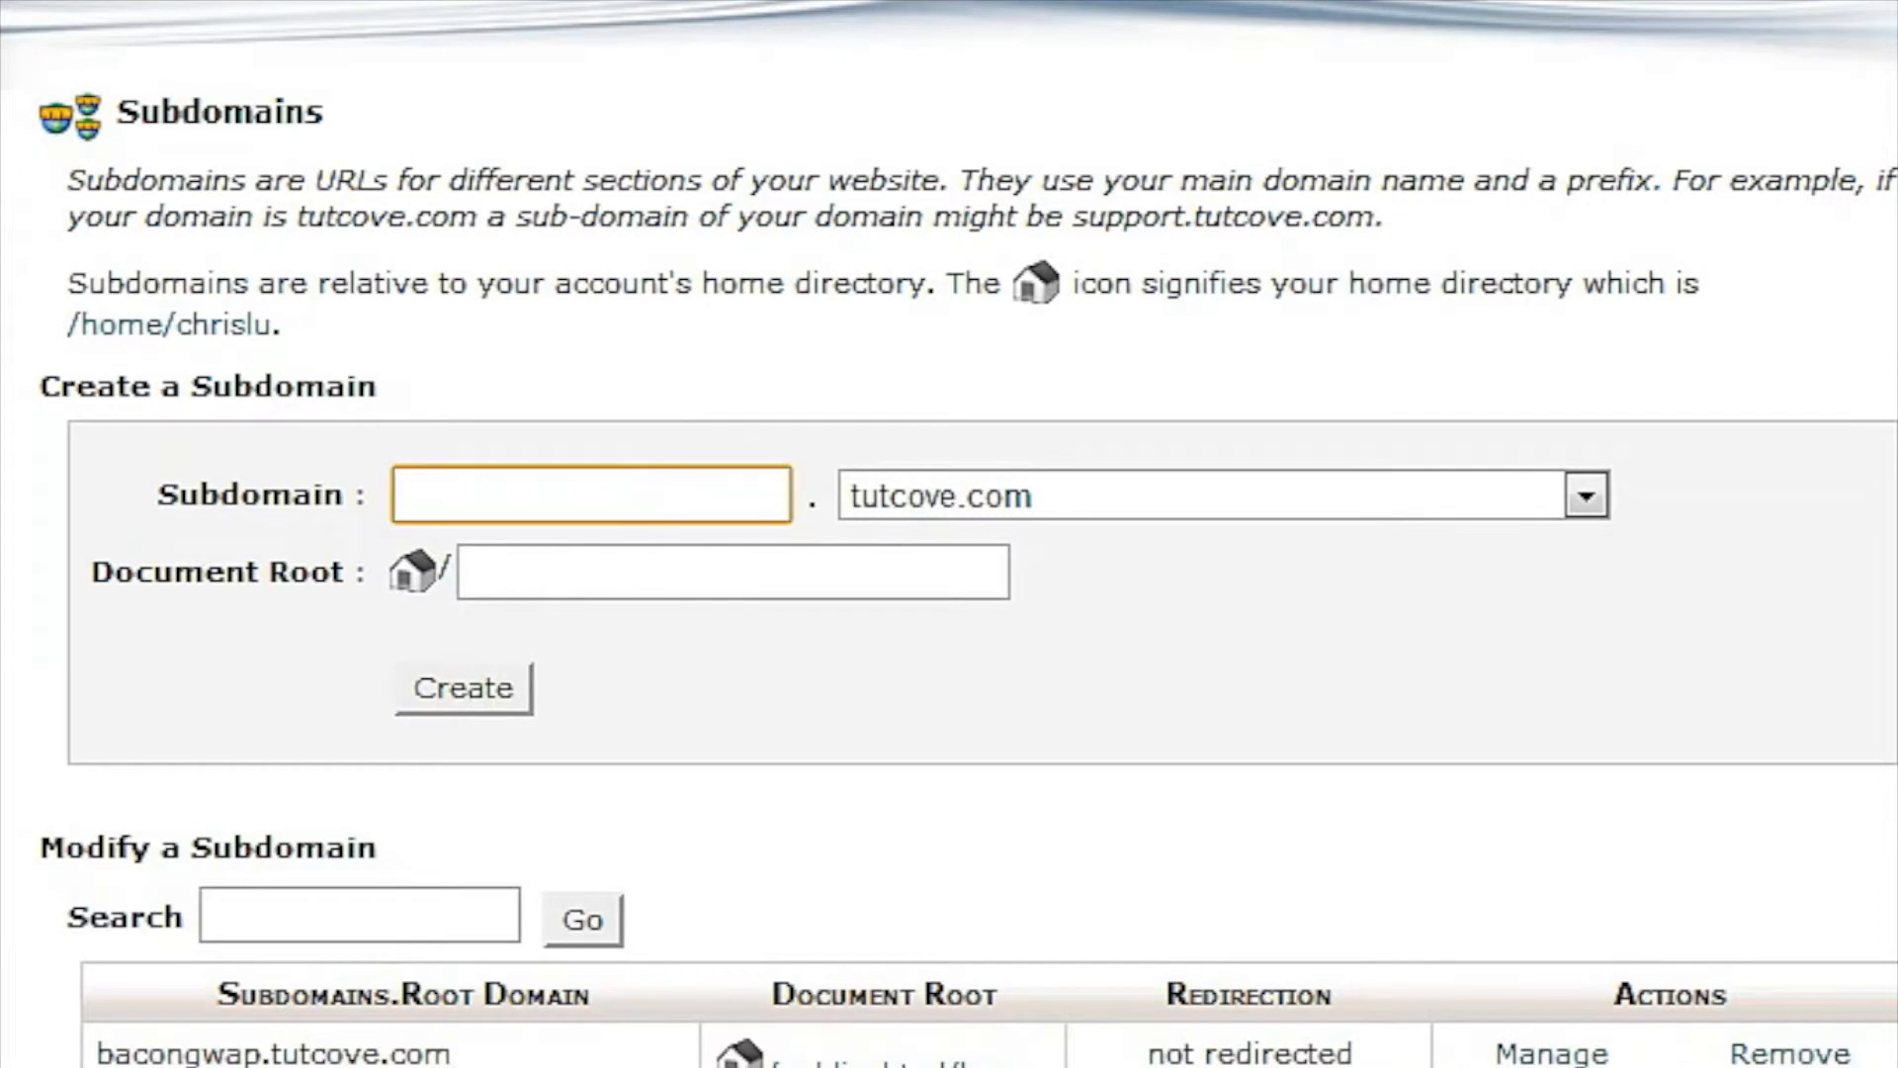
left_click(1586, 494)
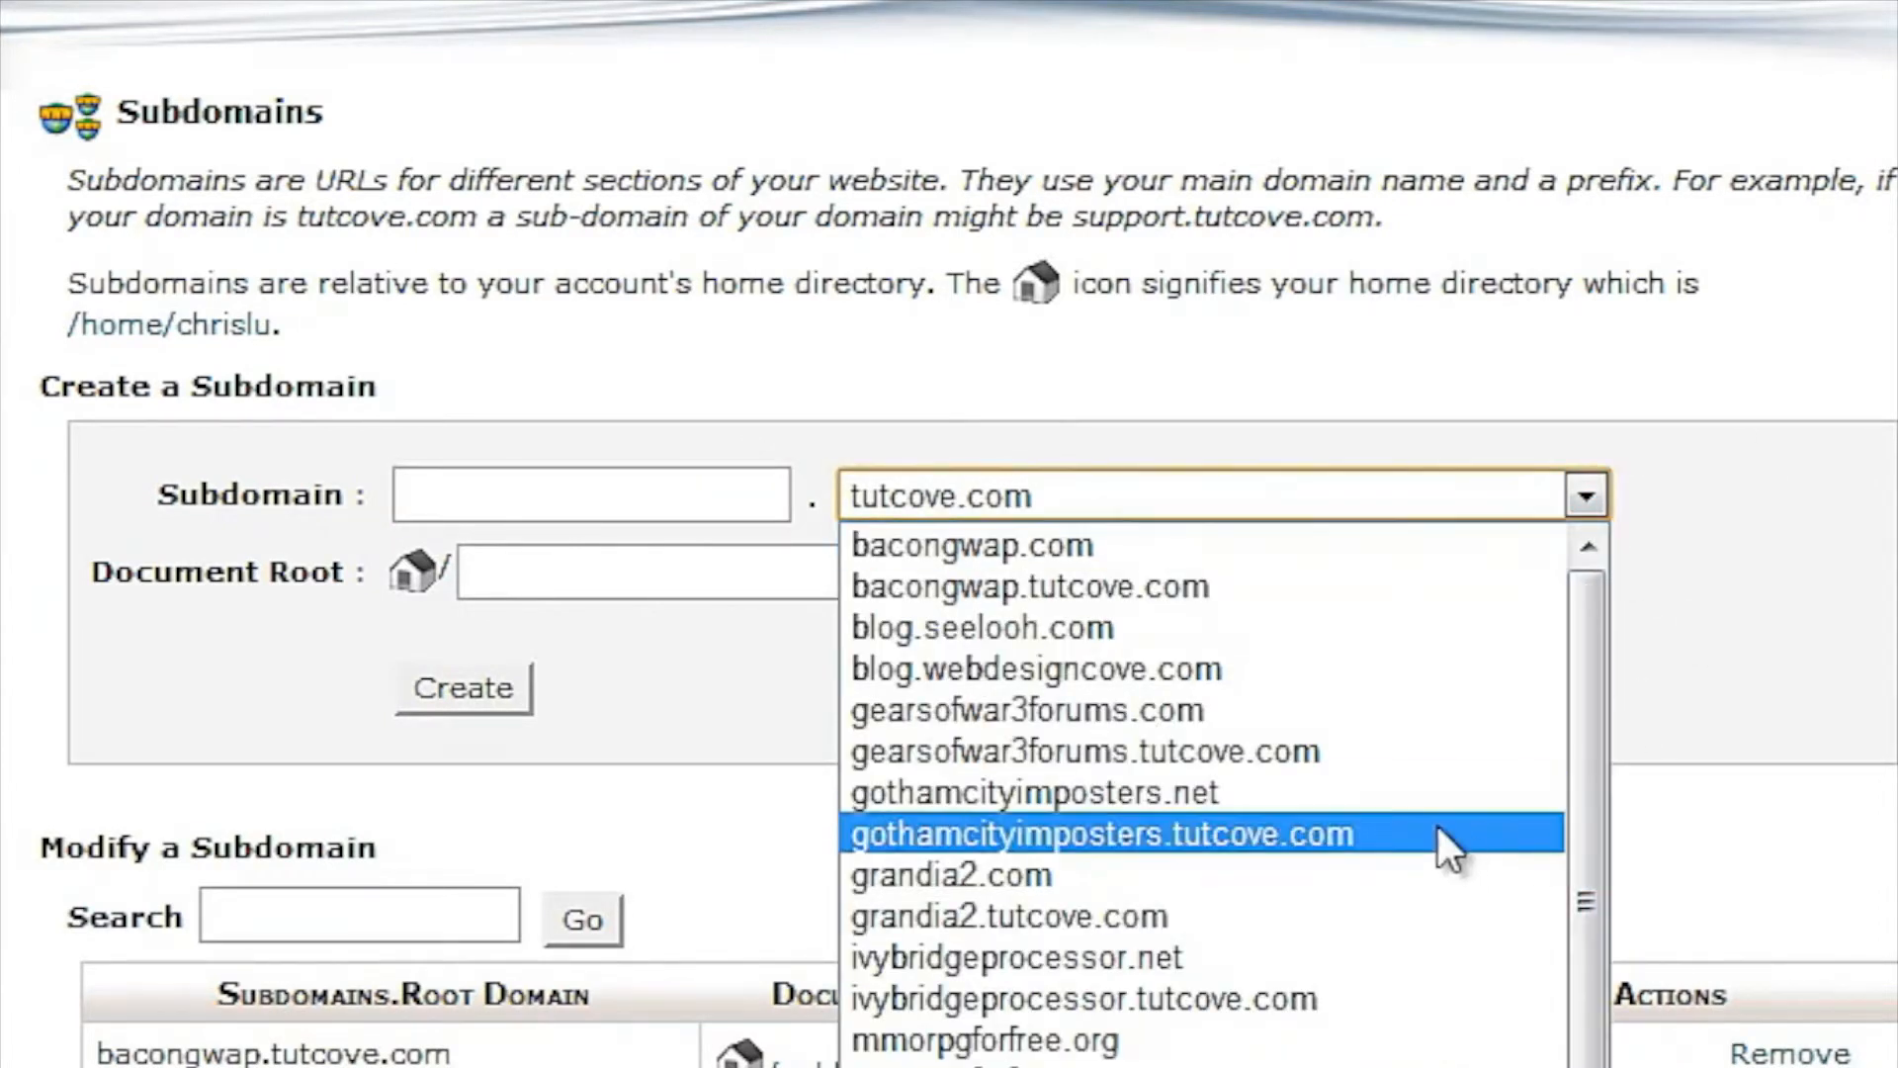
mouse_move(1295, 909)
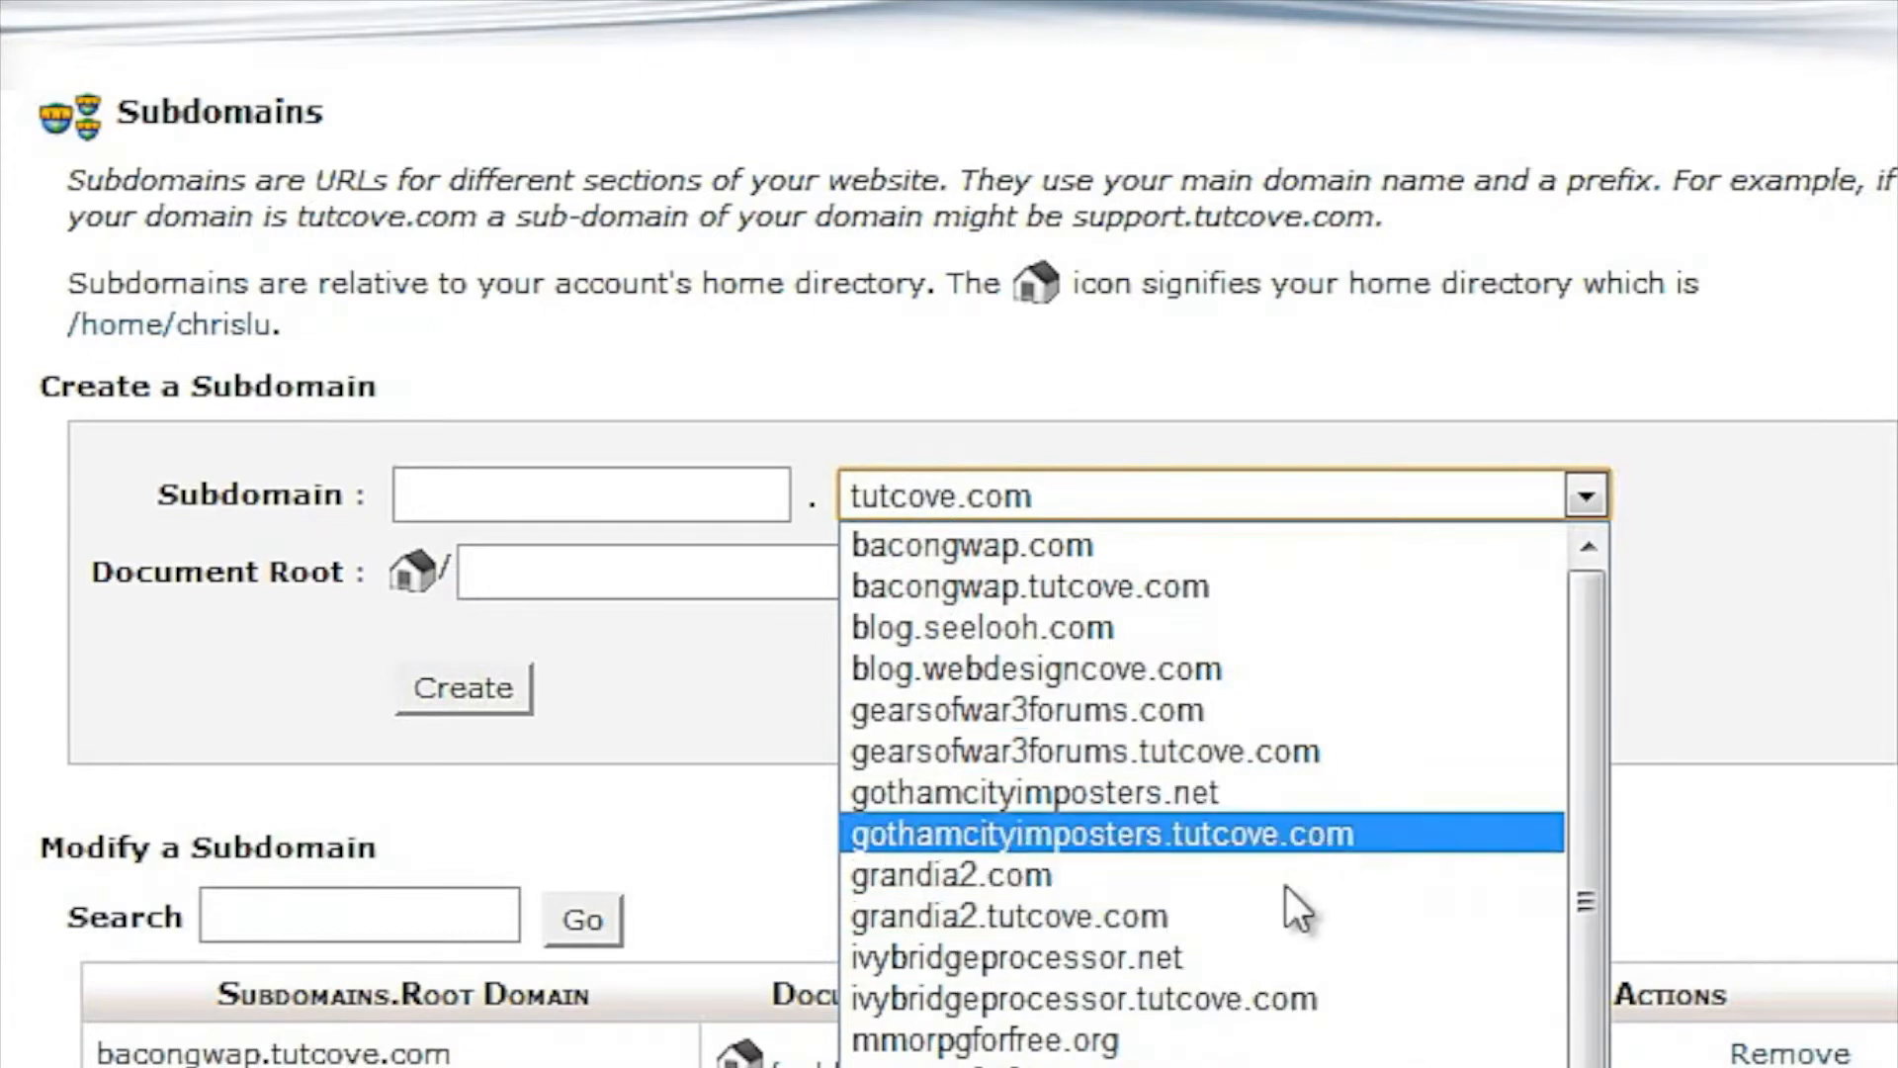
left_click(949, 876)
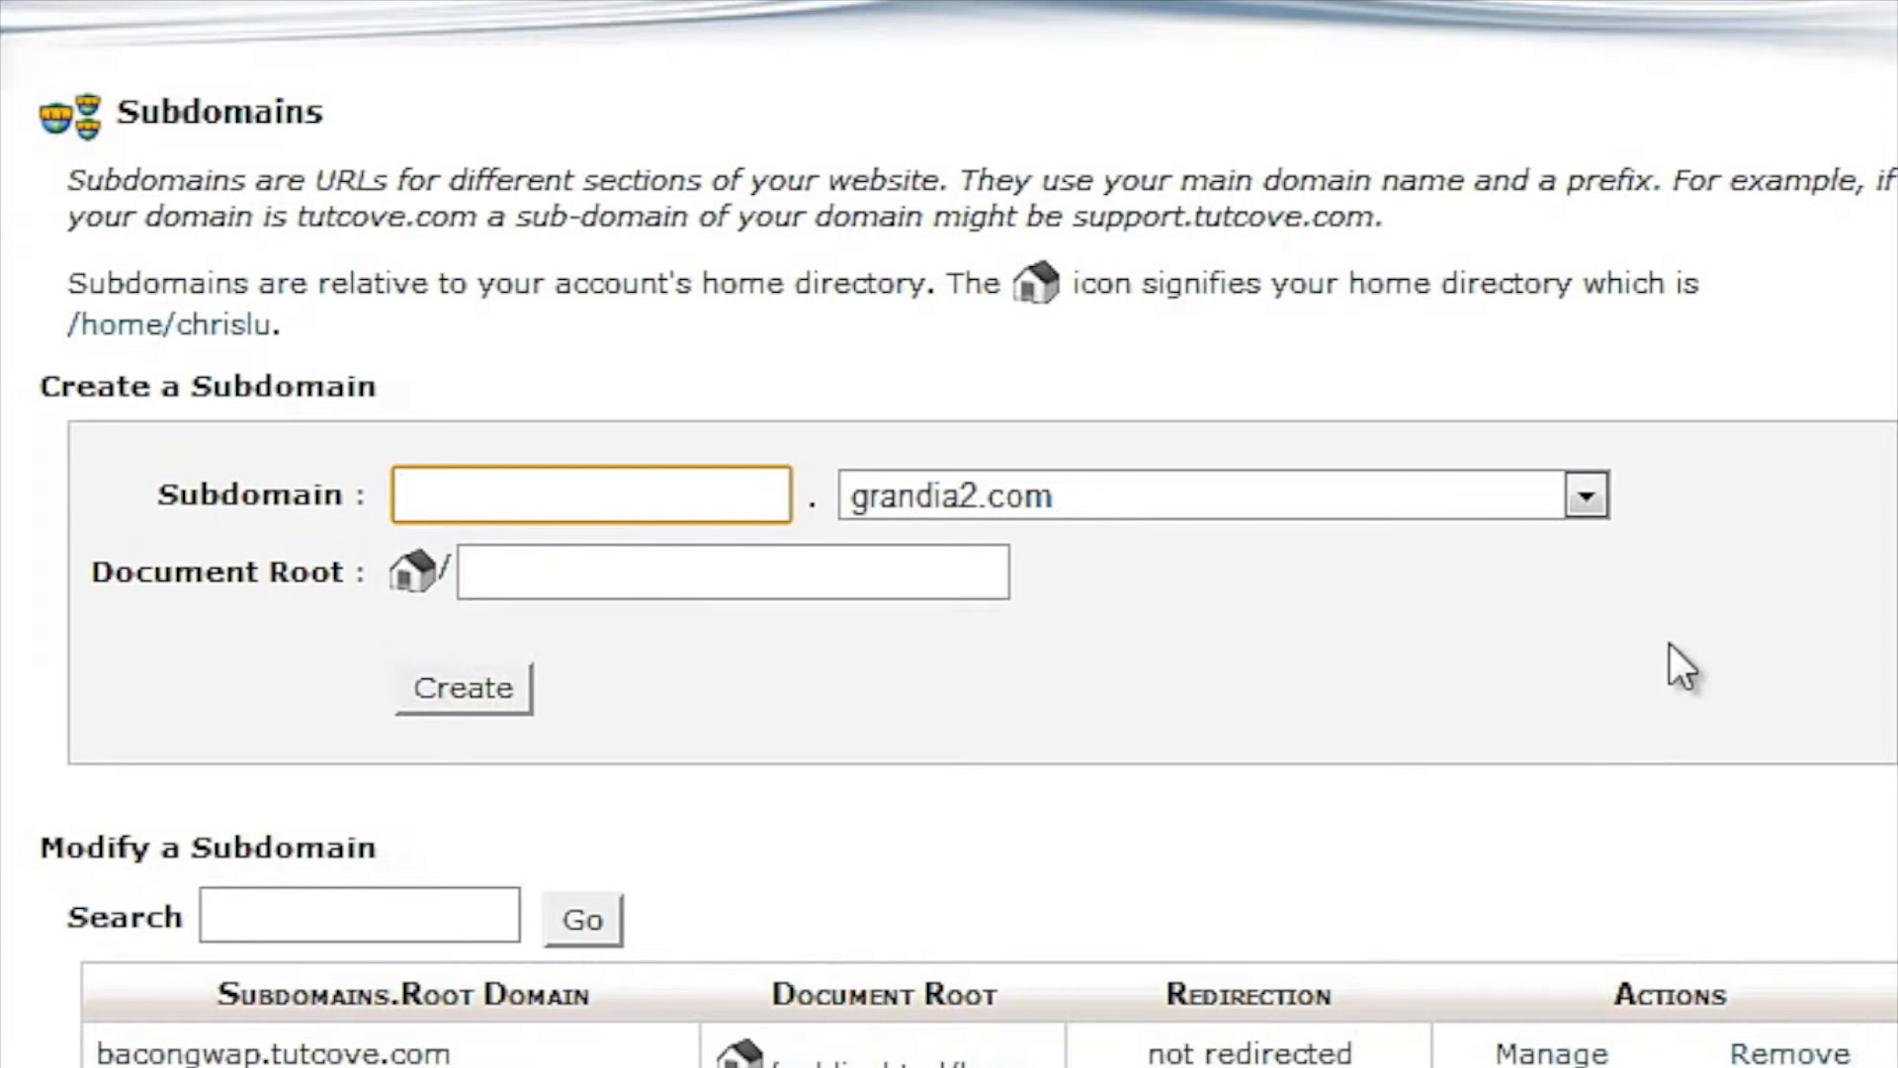
Step: Enter subdomain name blog with document root public_html/grandia2blog
type("blog")
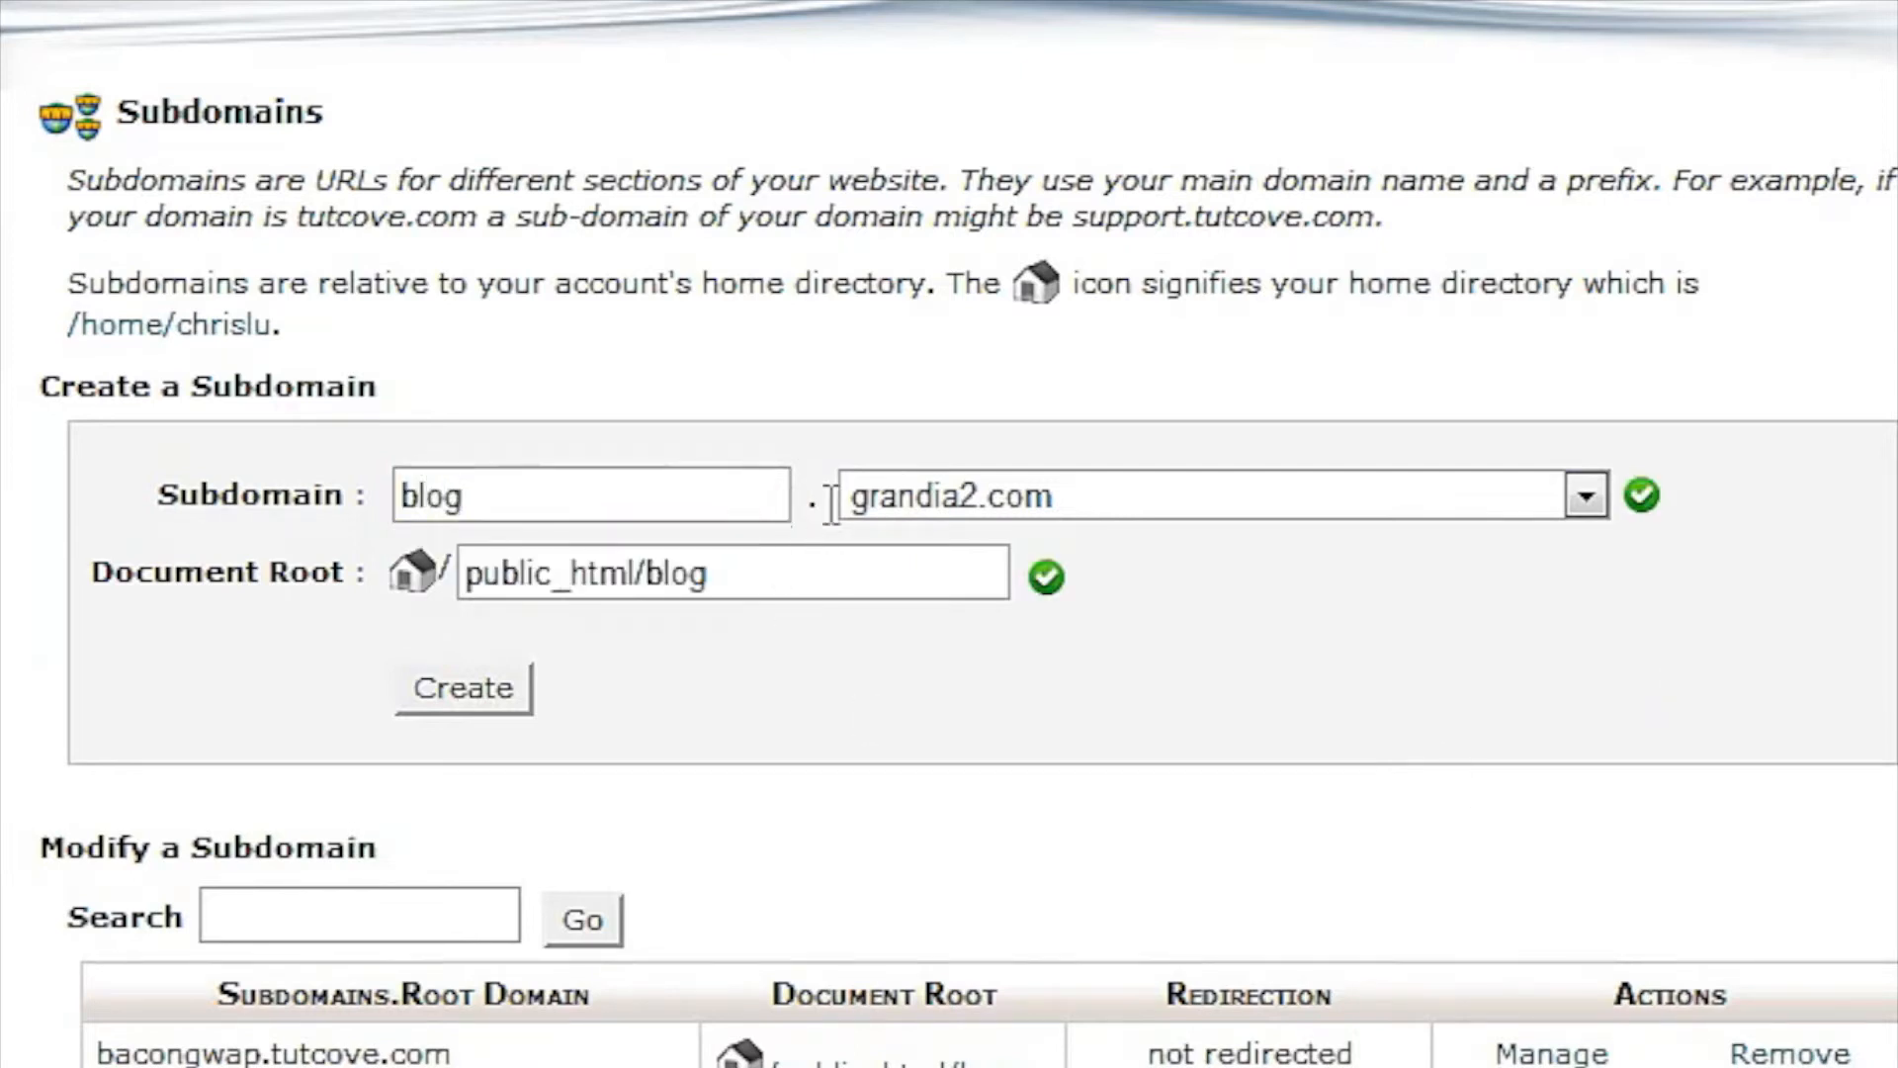
left_click(732, 571)
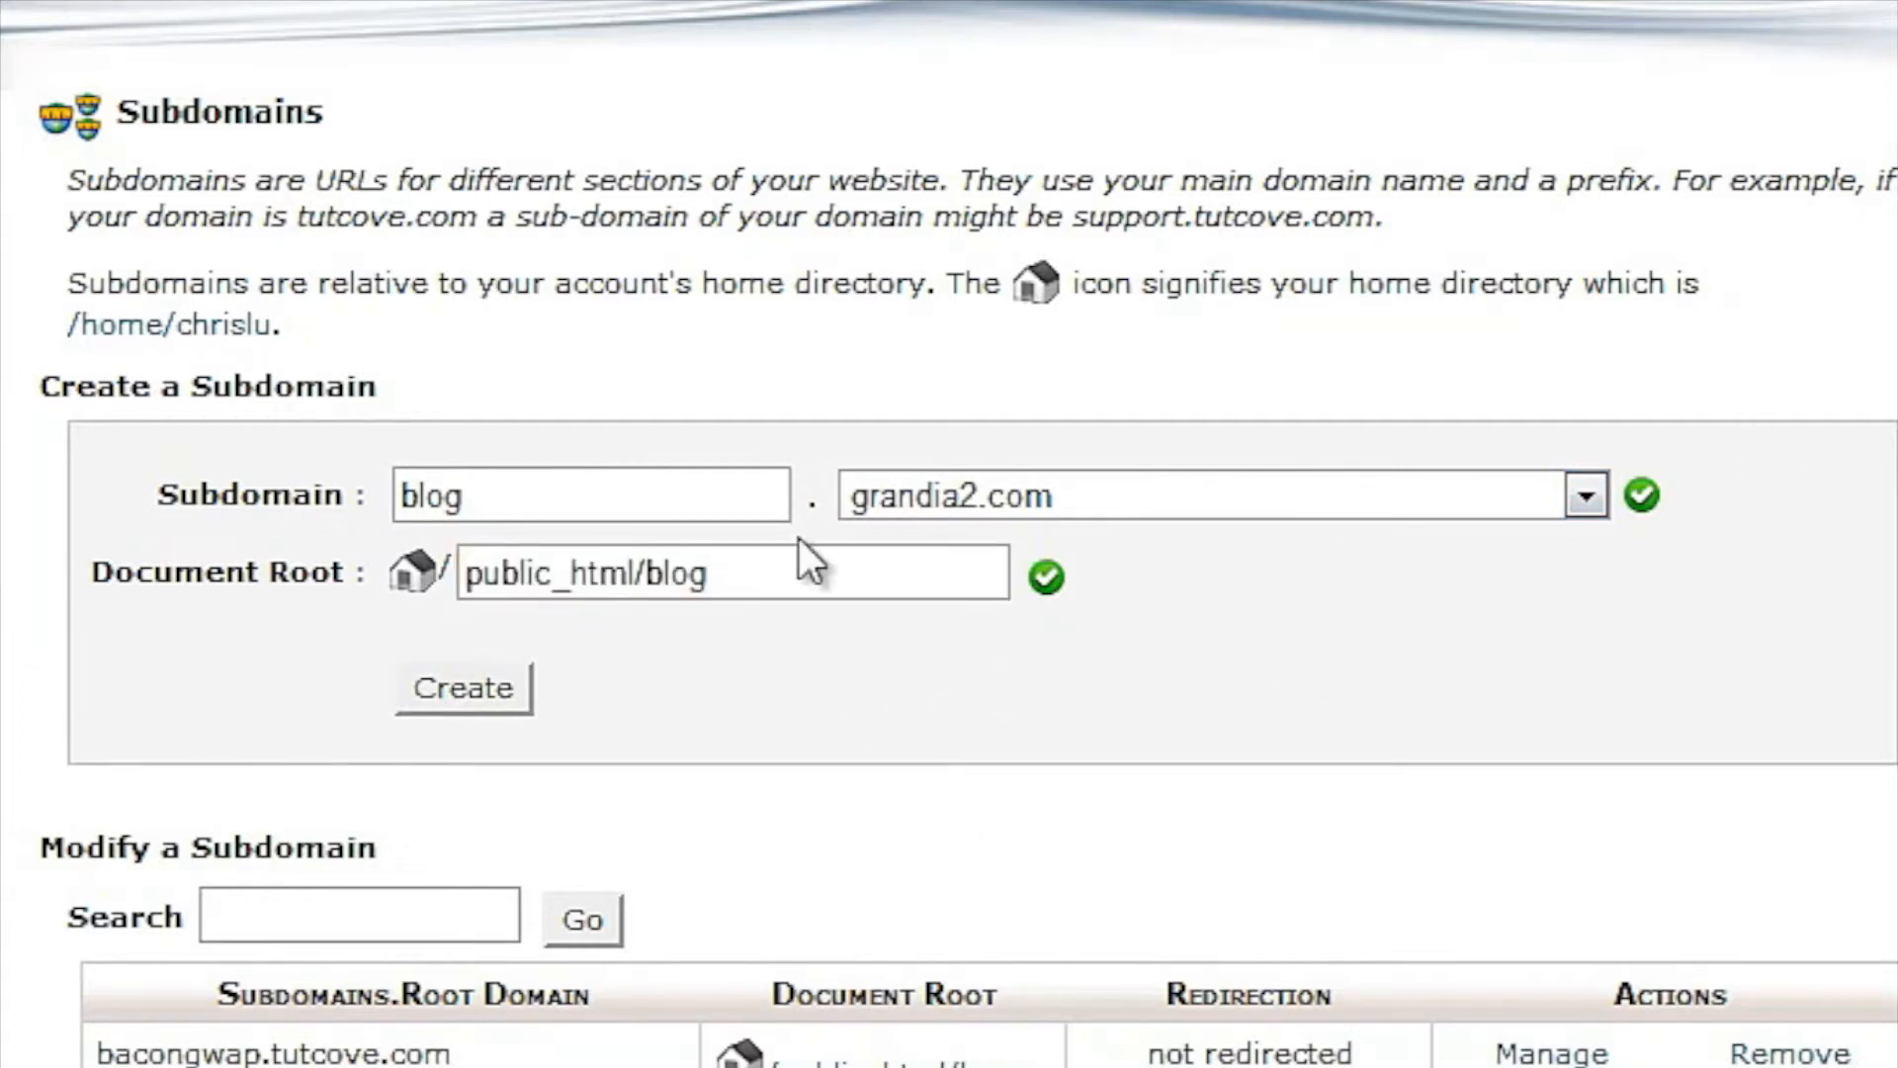
left_click(729, 572)
type("r")
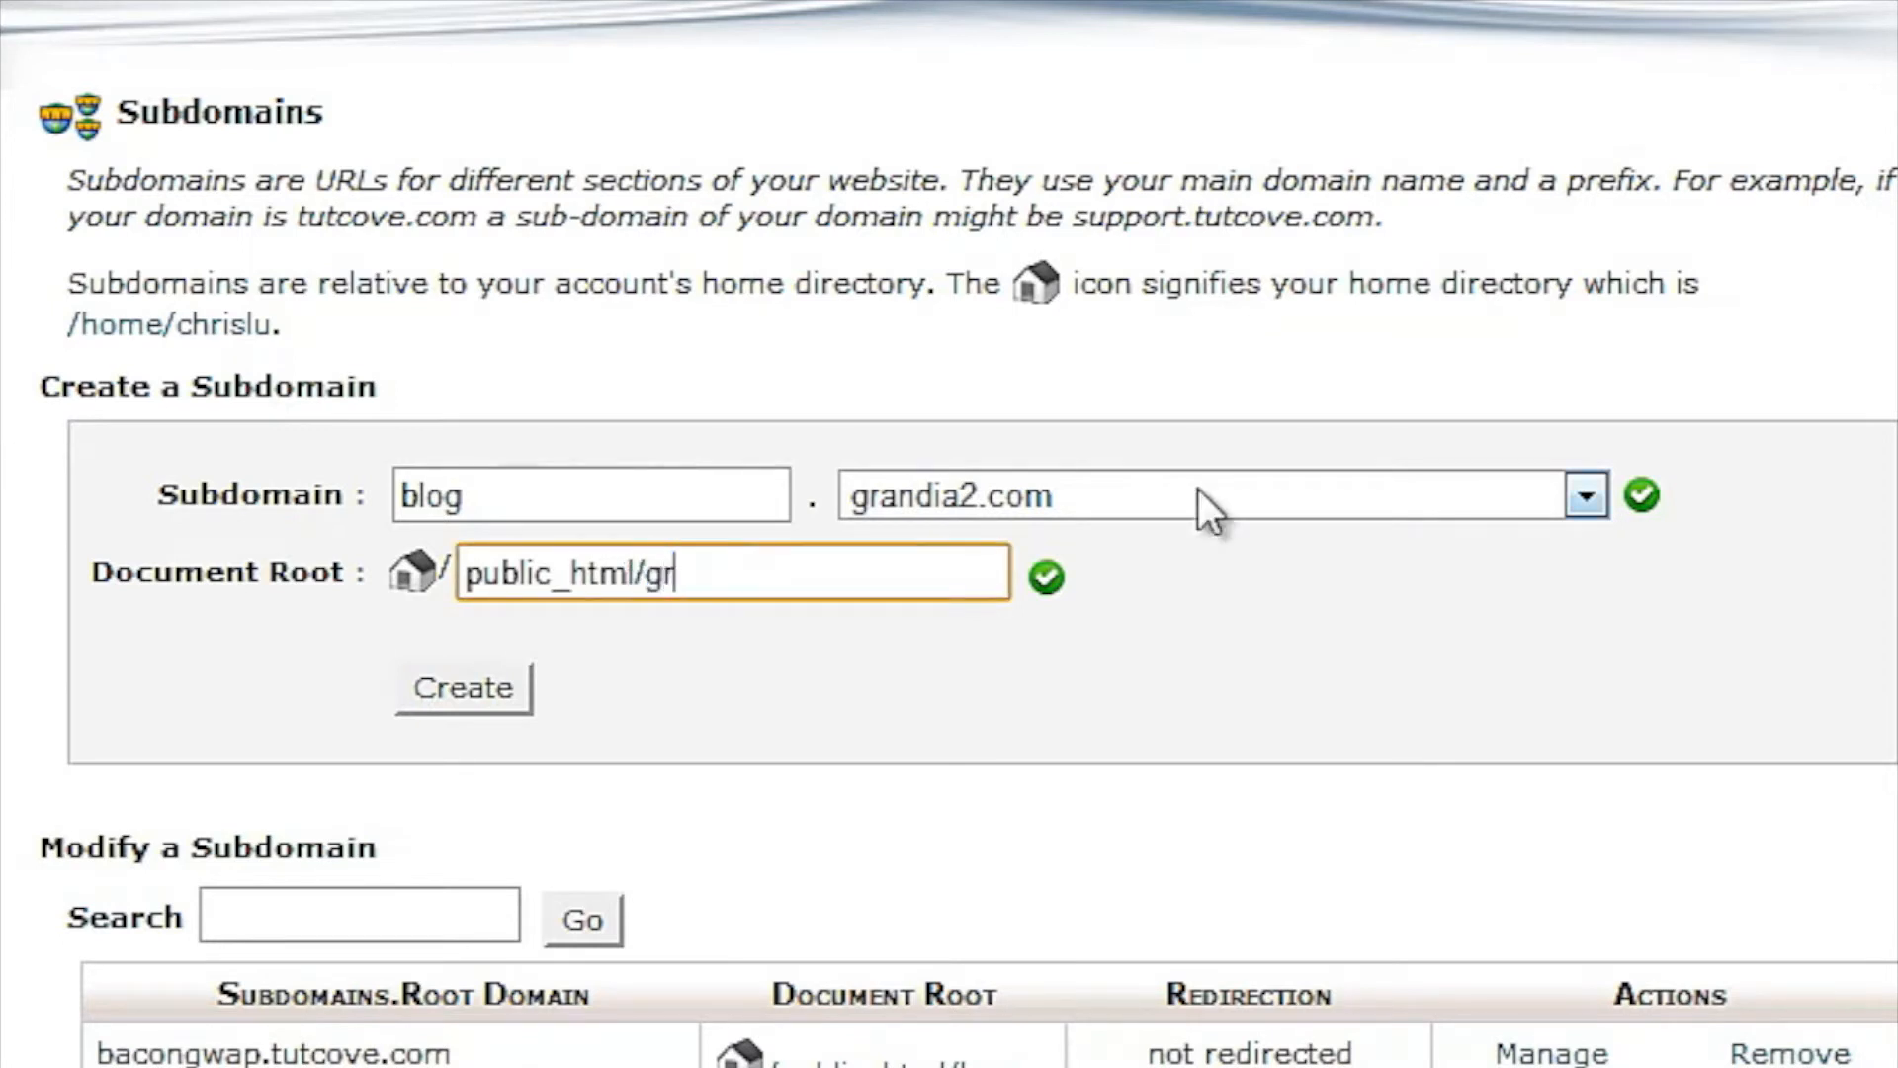
type("andia2blog")
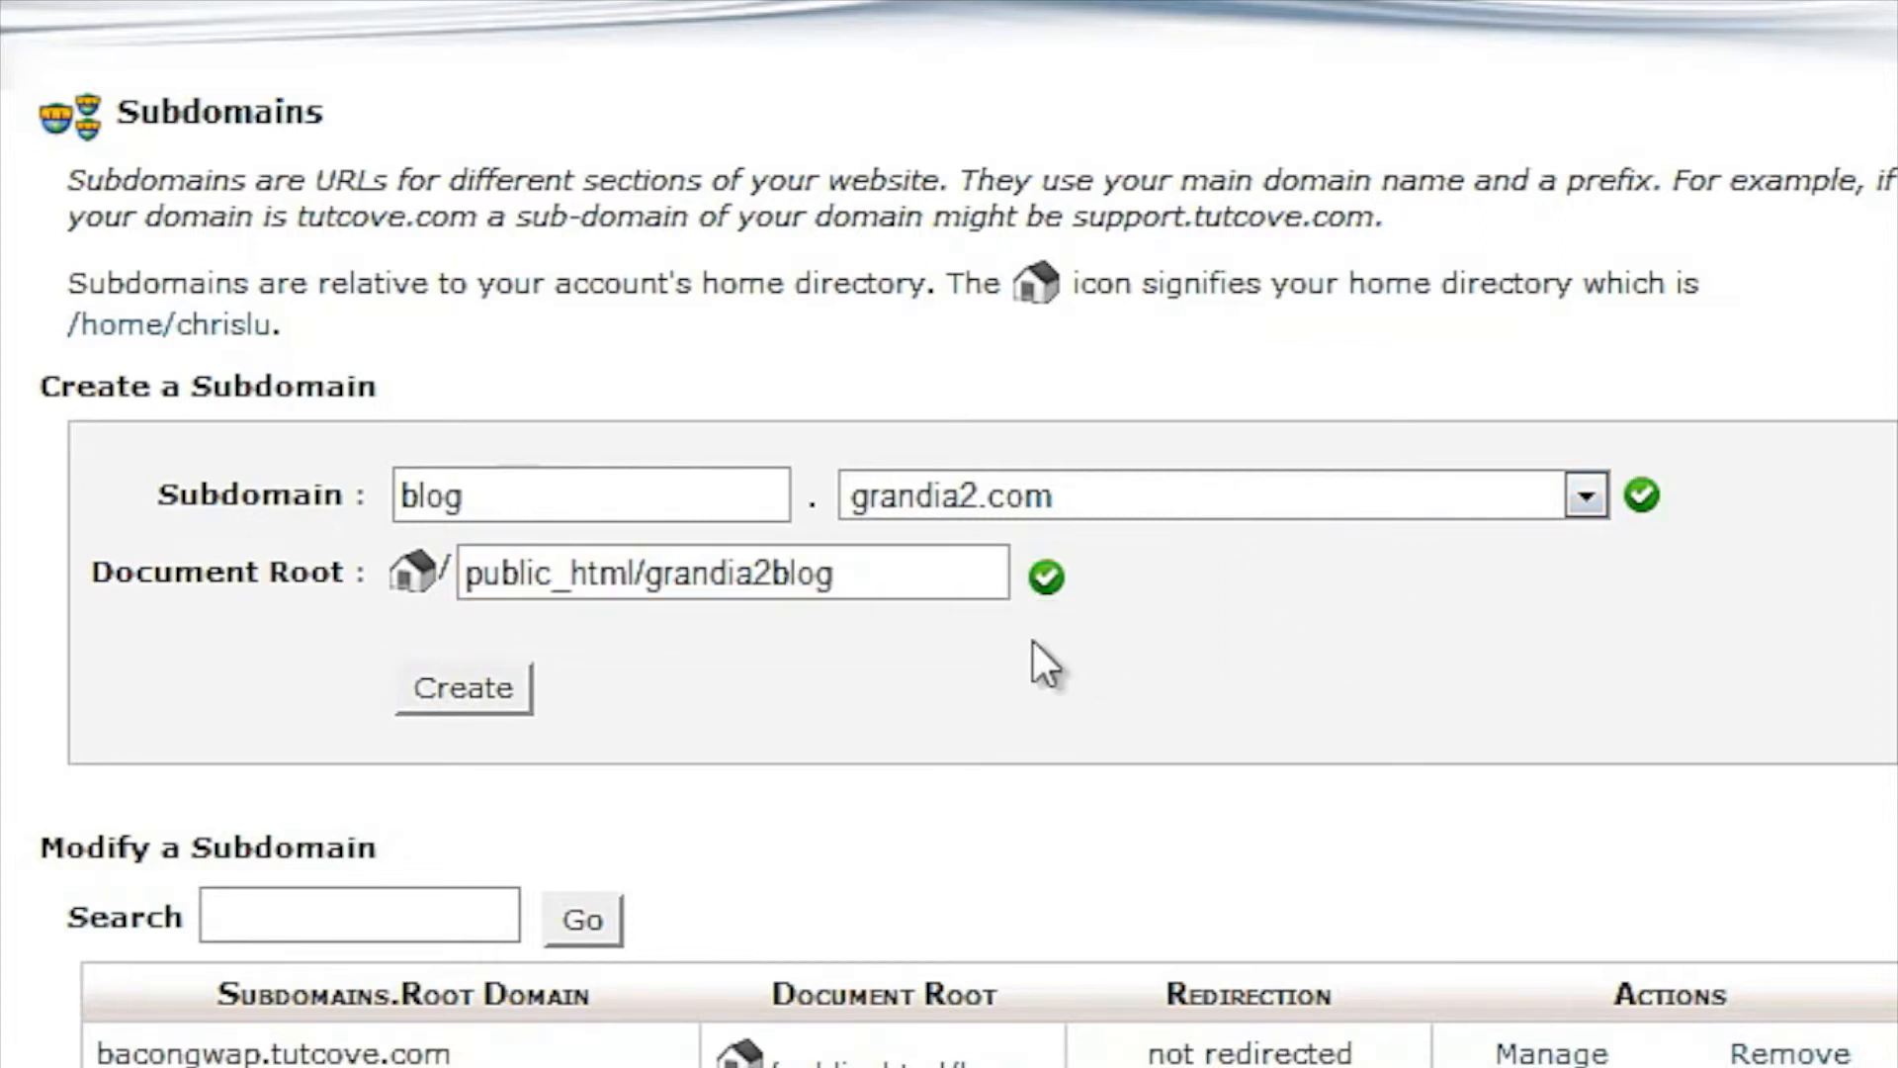
mouse_move(1605, 570)
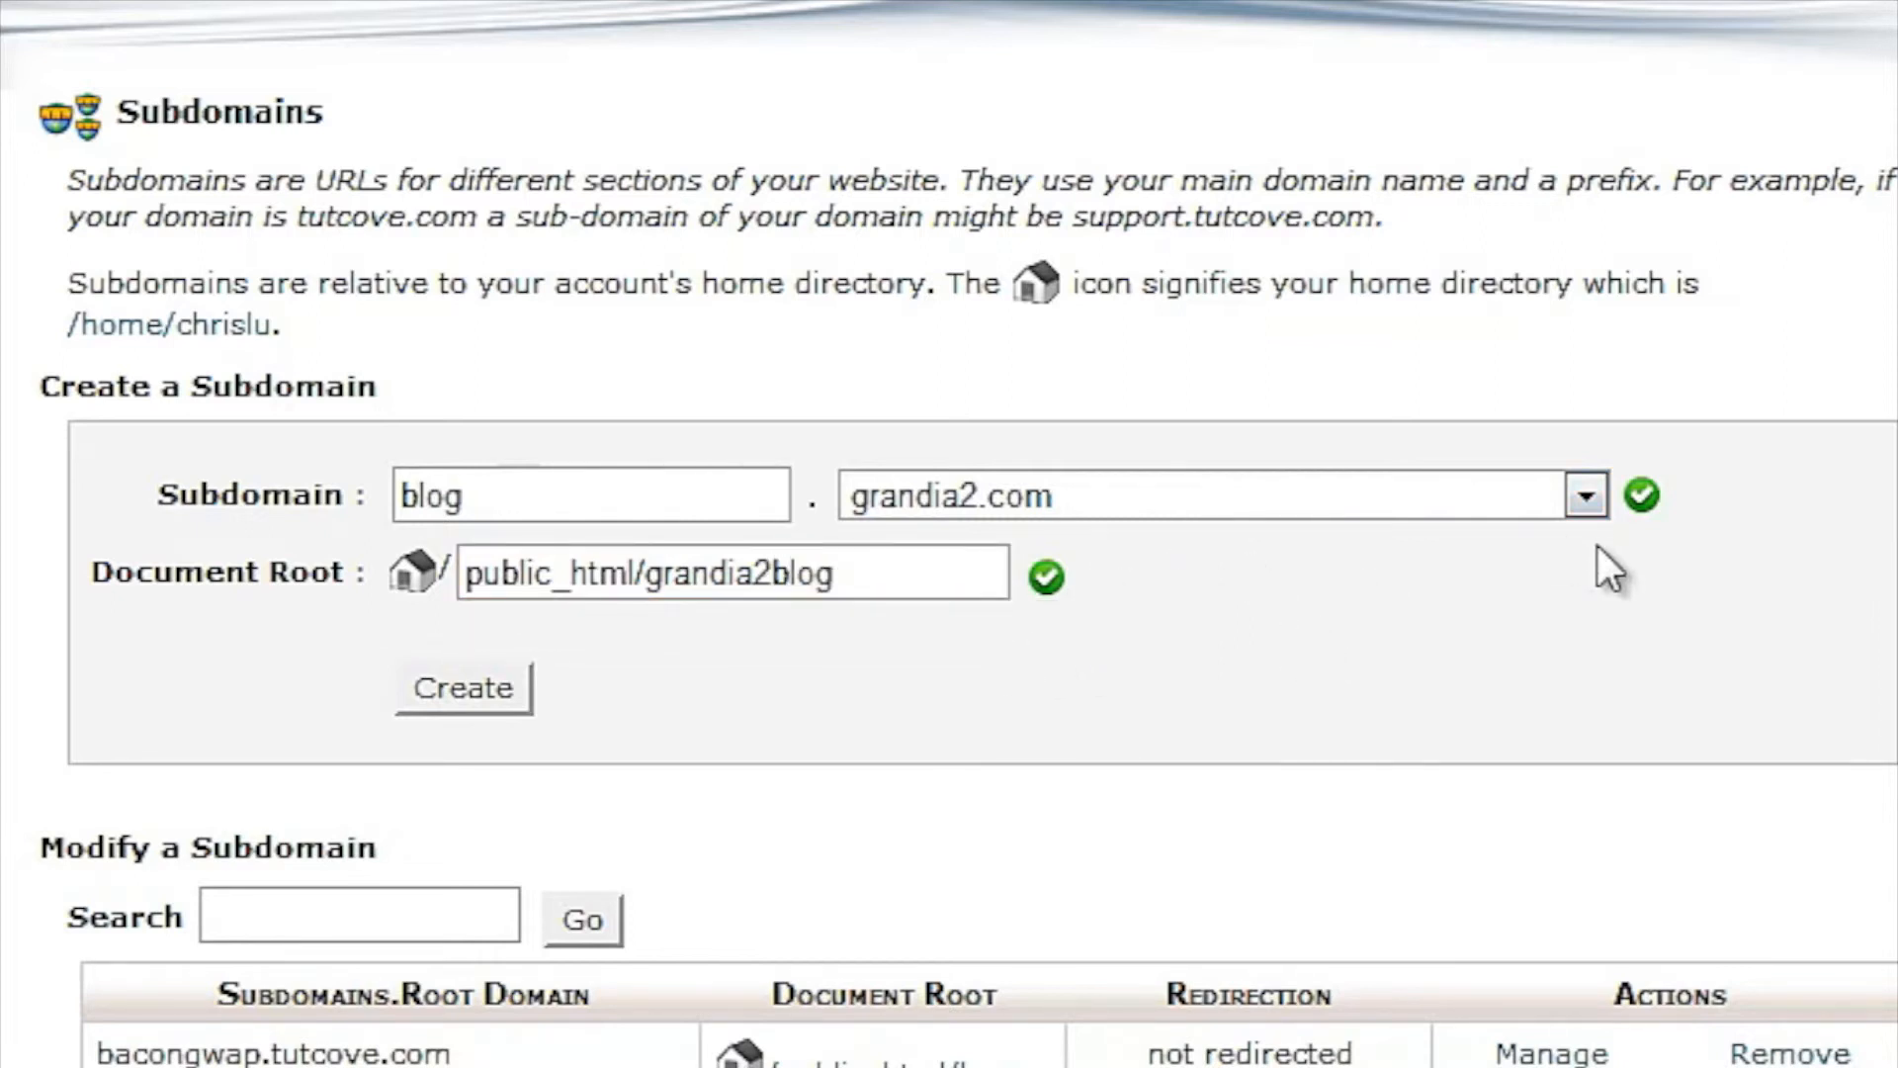
left_click(461, 688)
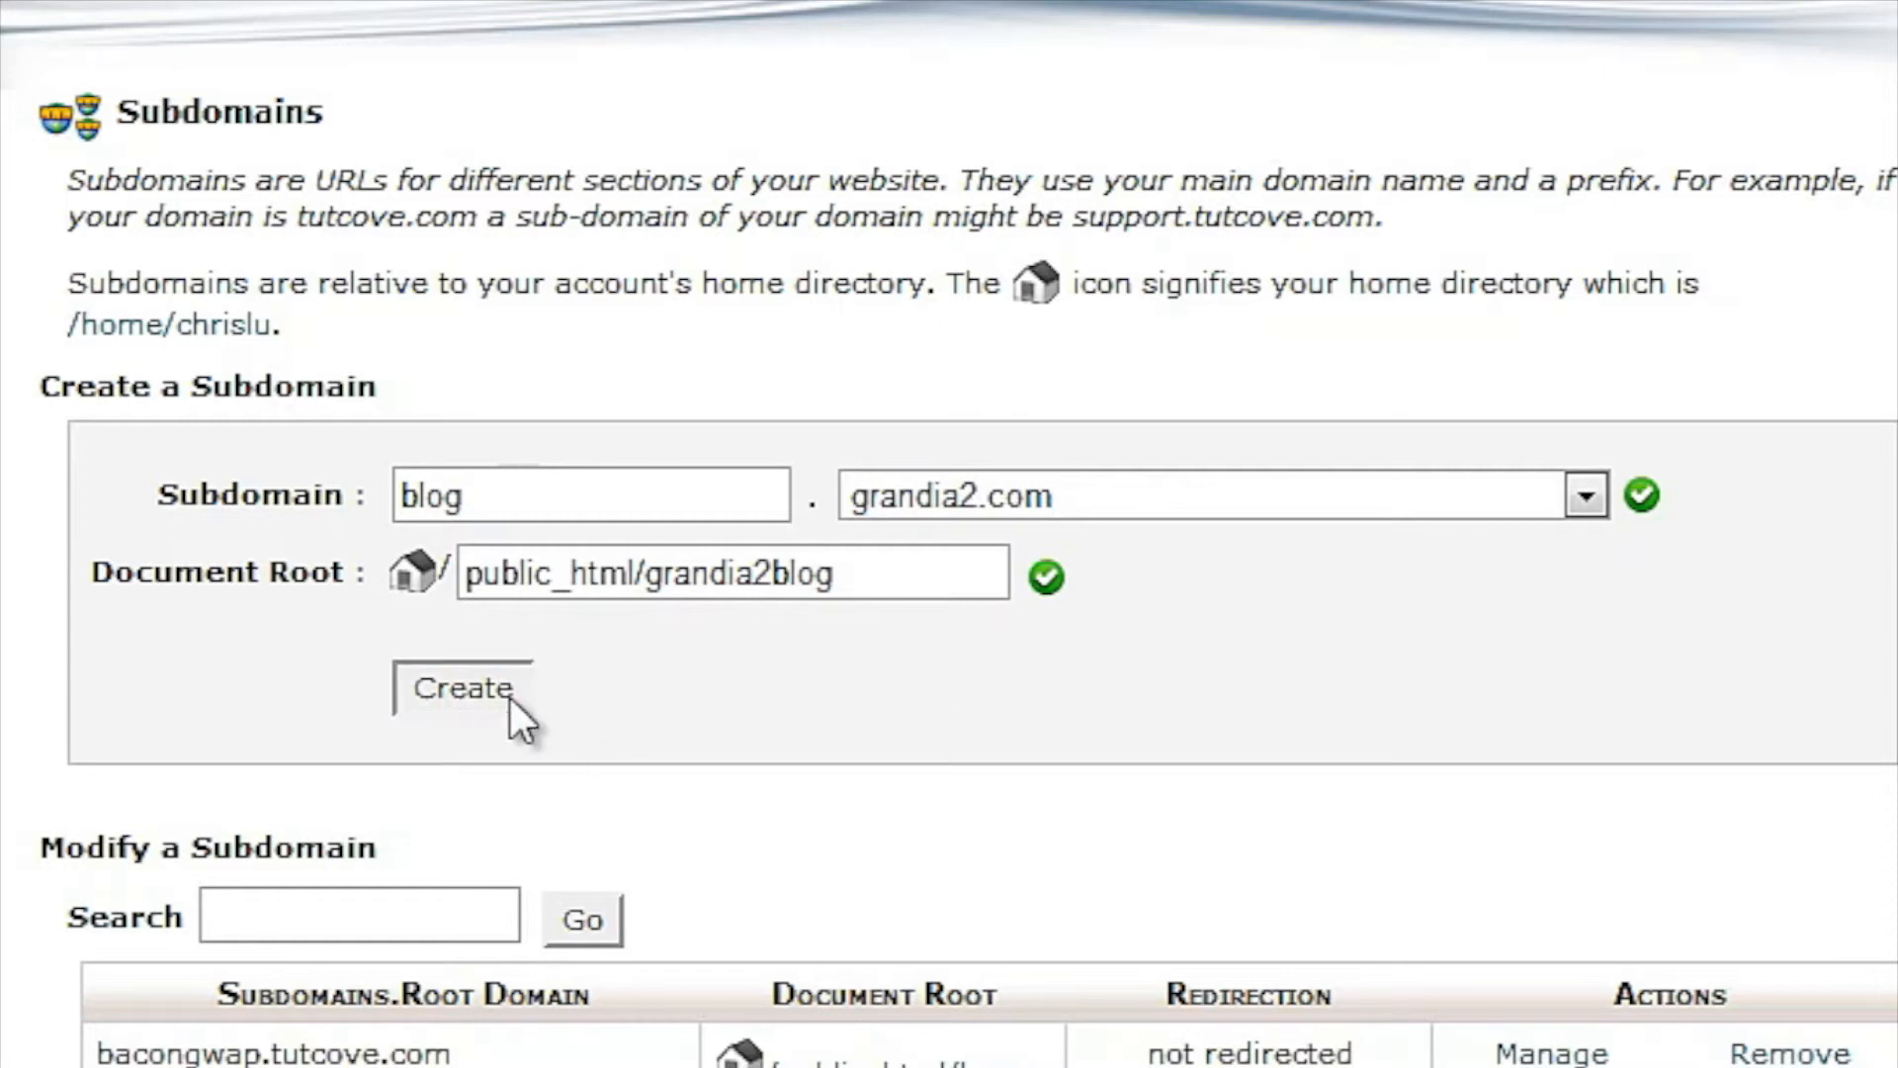
Step: Create blog.grandia2.com and confirm it appears in the subdomain list with root /public_html/grandia2blog
left_click(462, 688)
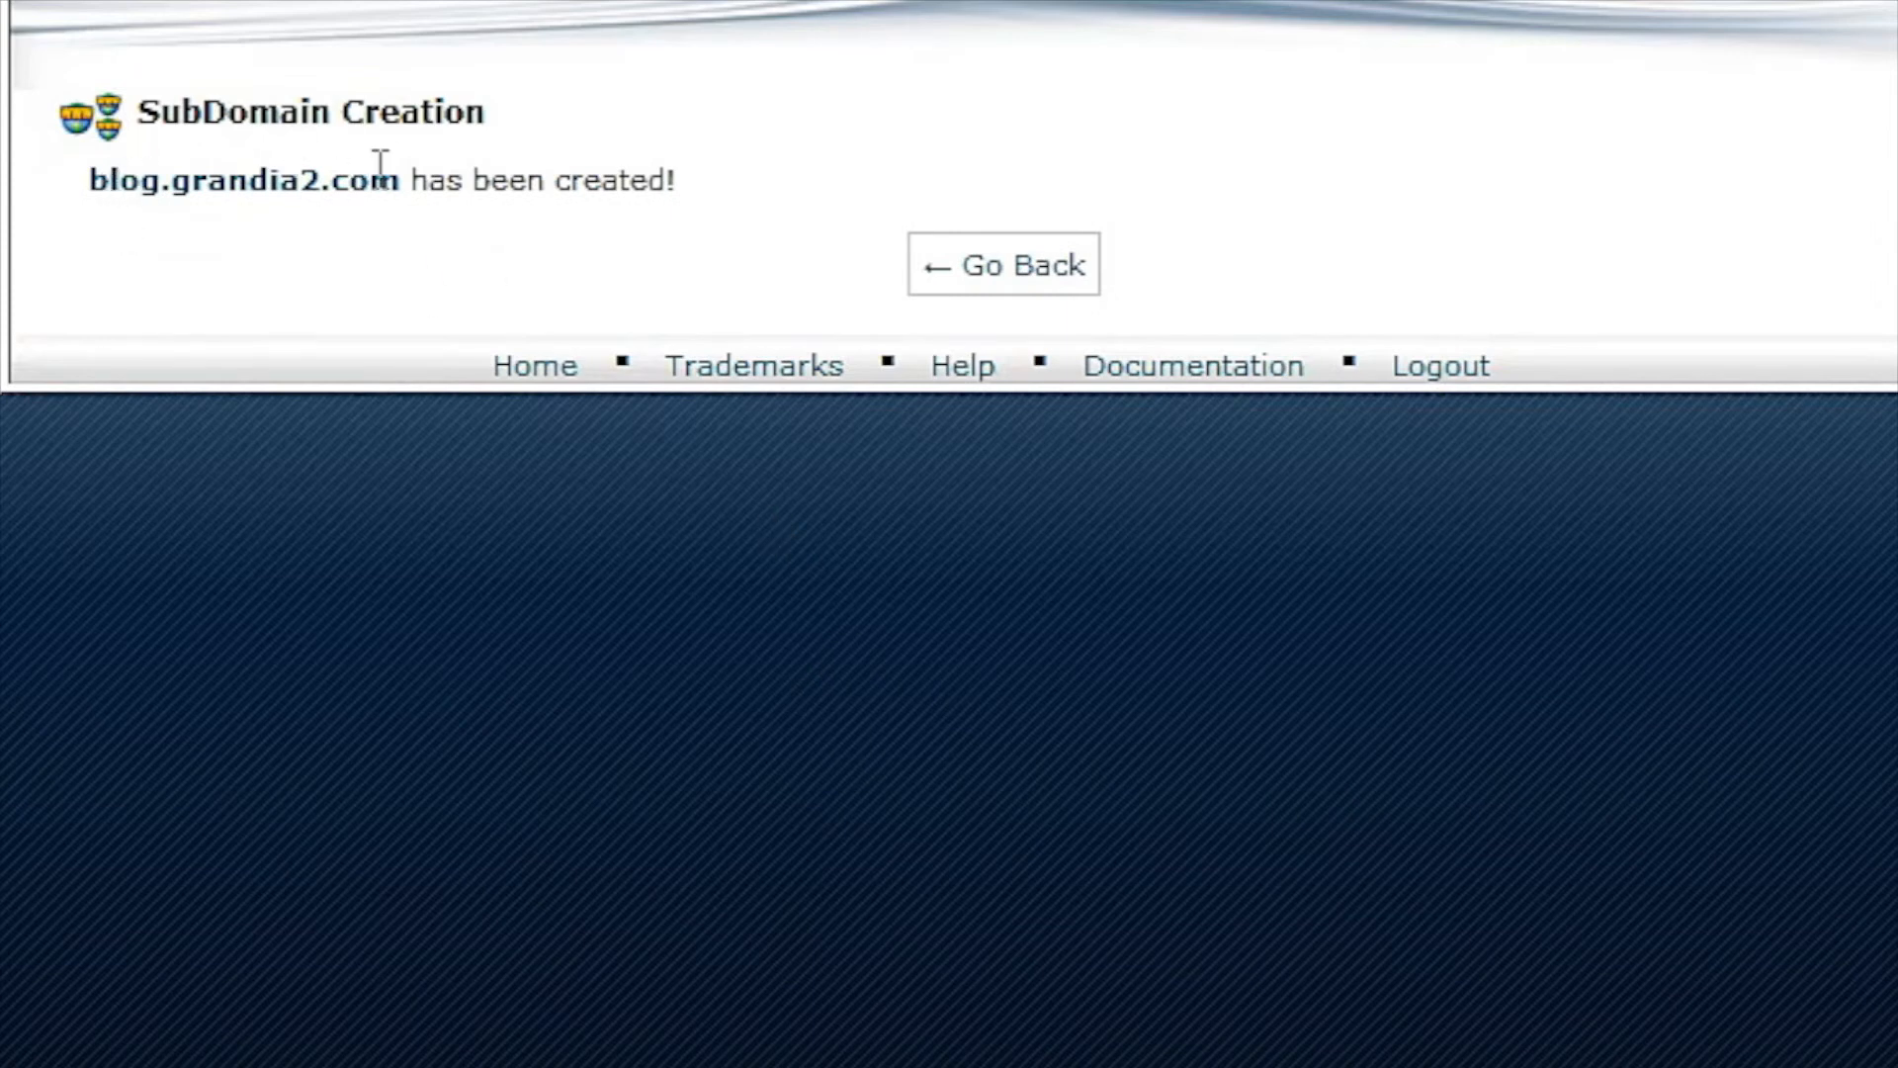
mouse_move(1204, 279)
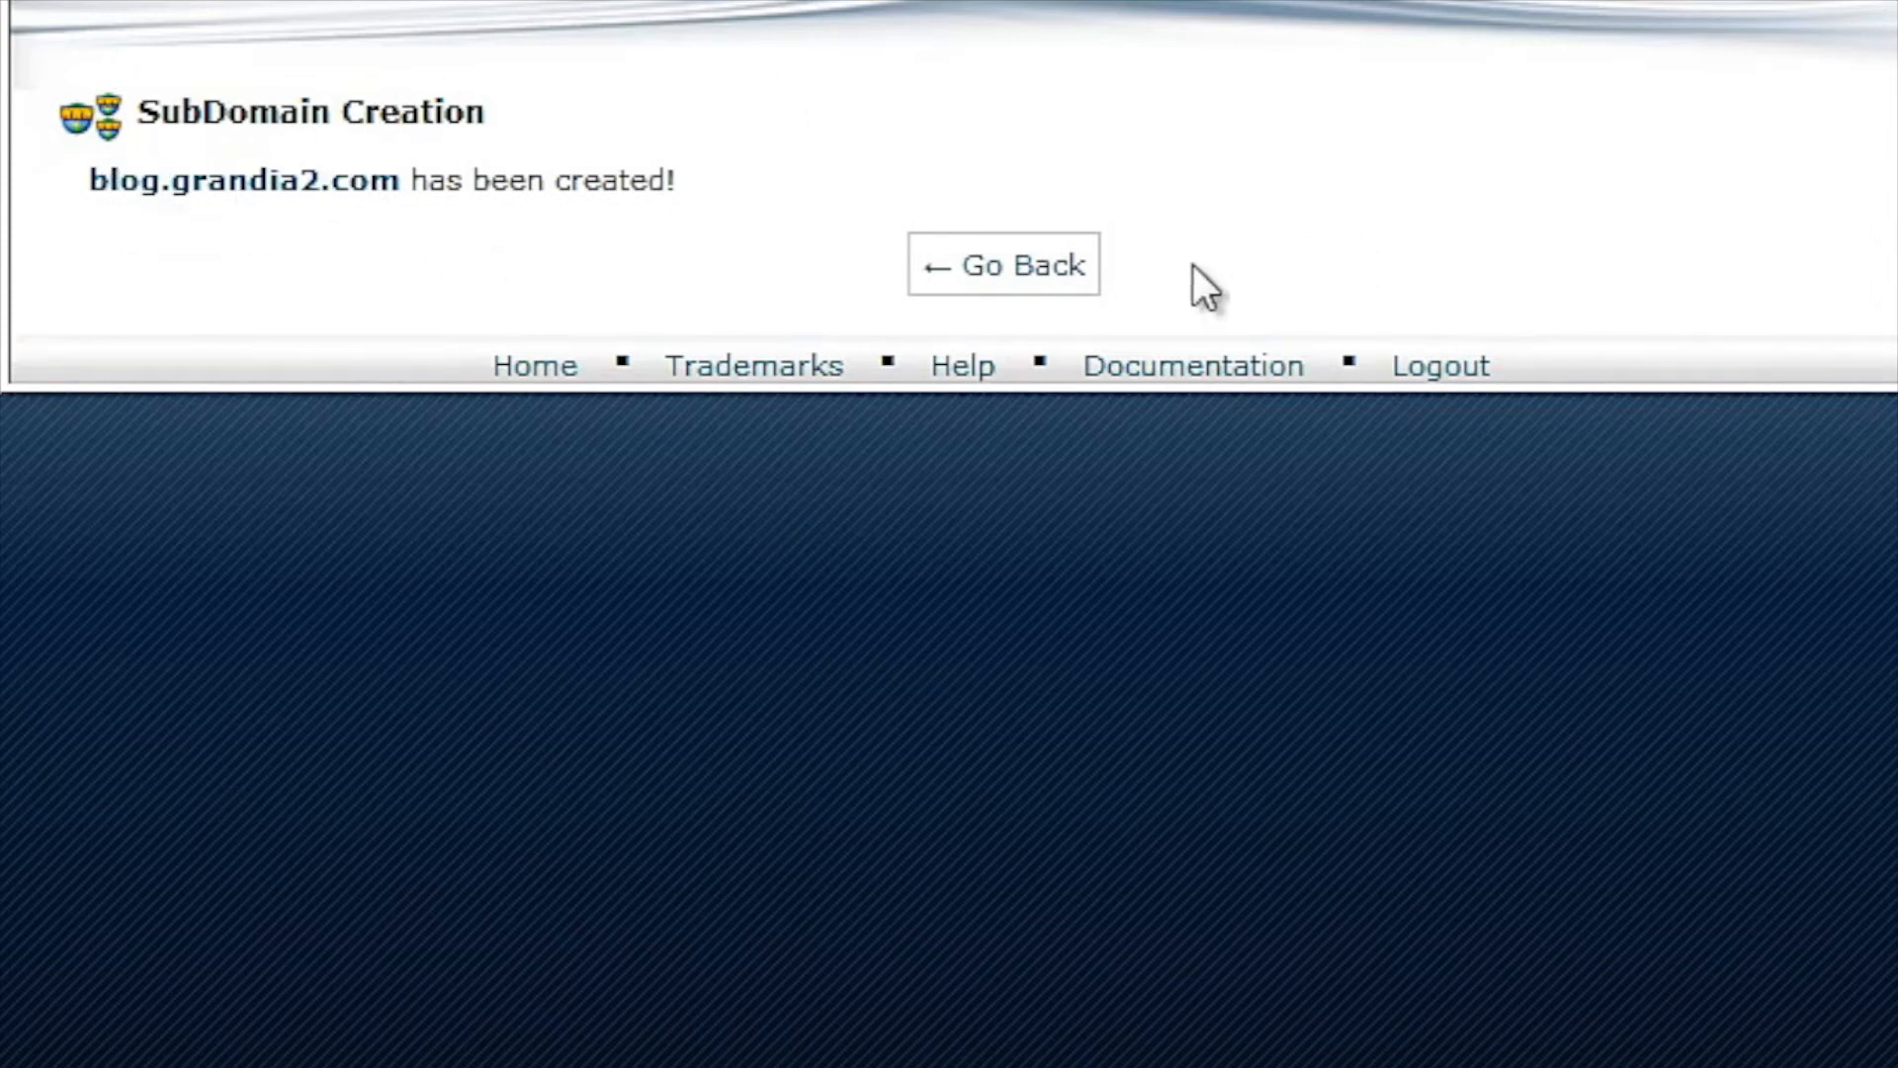
left_click(1002, 263)
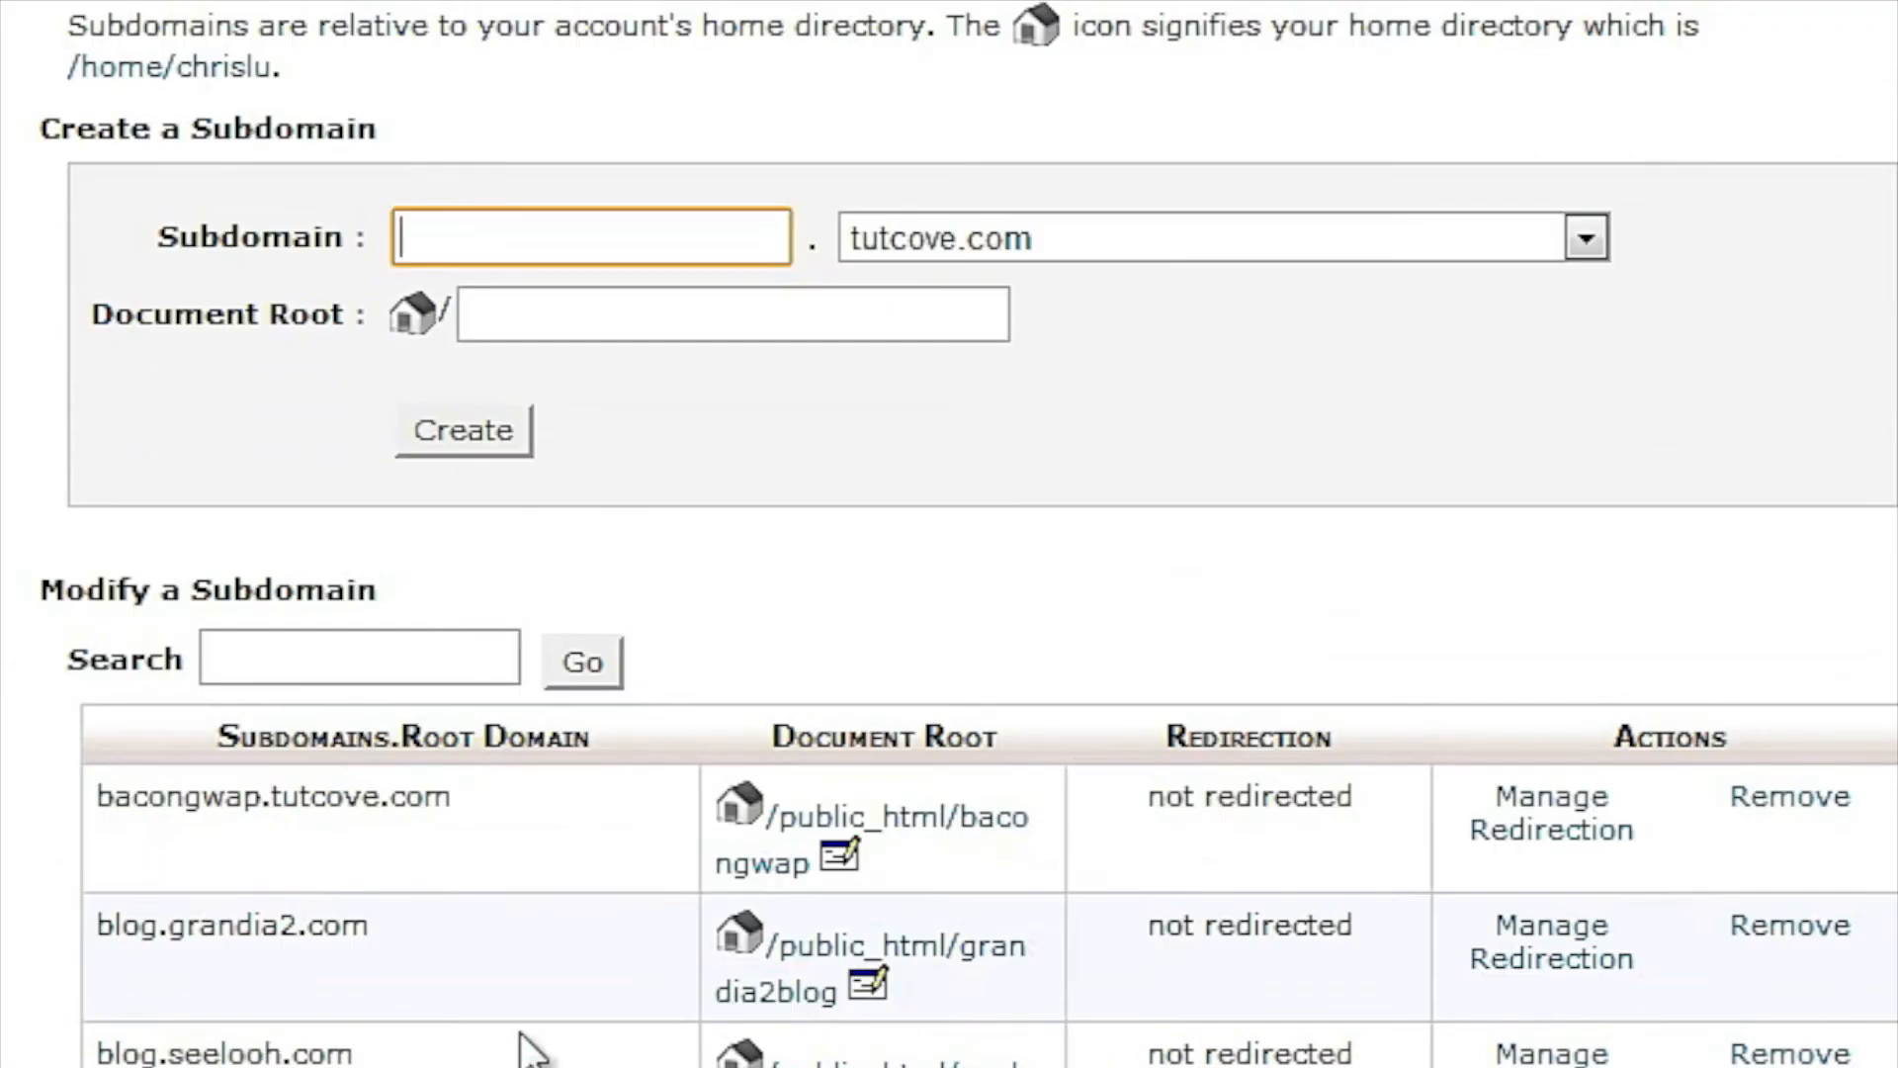
scroll("down", 3)
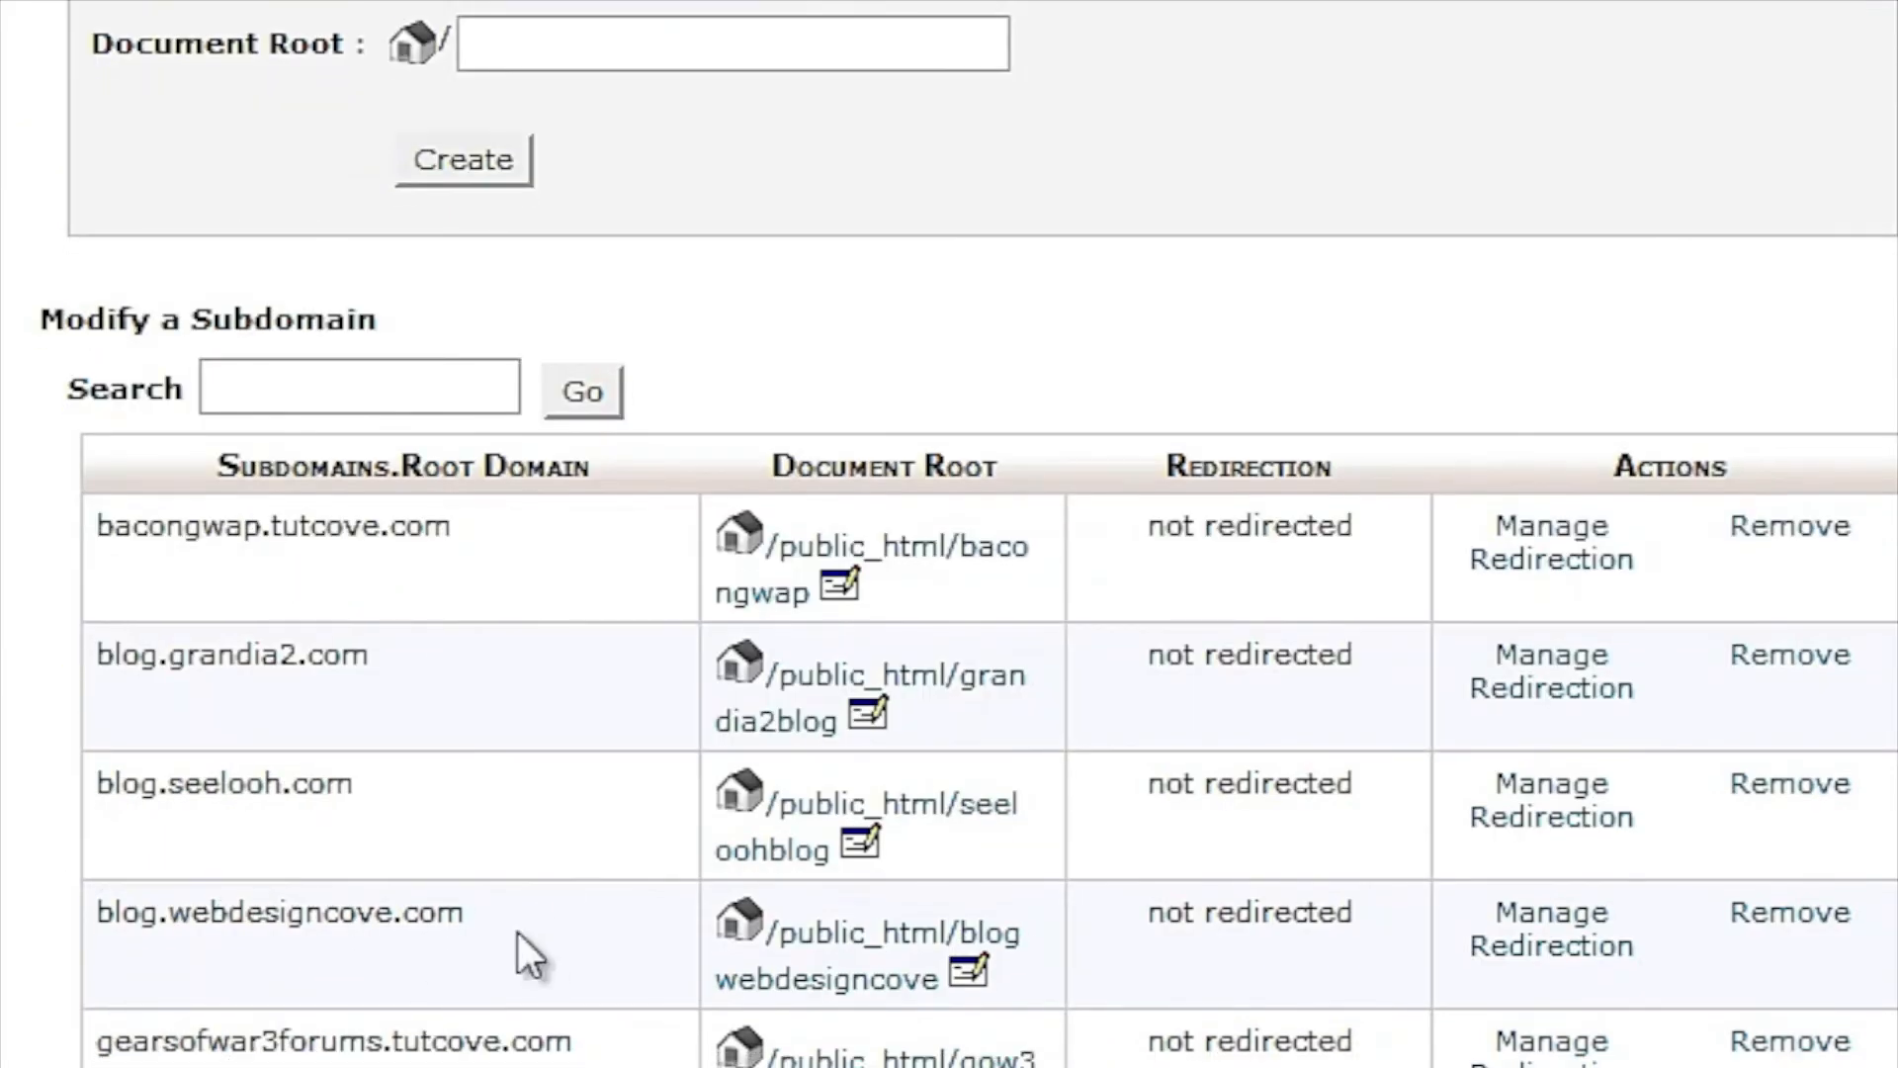